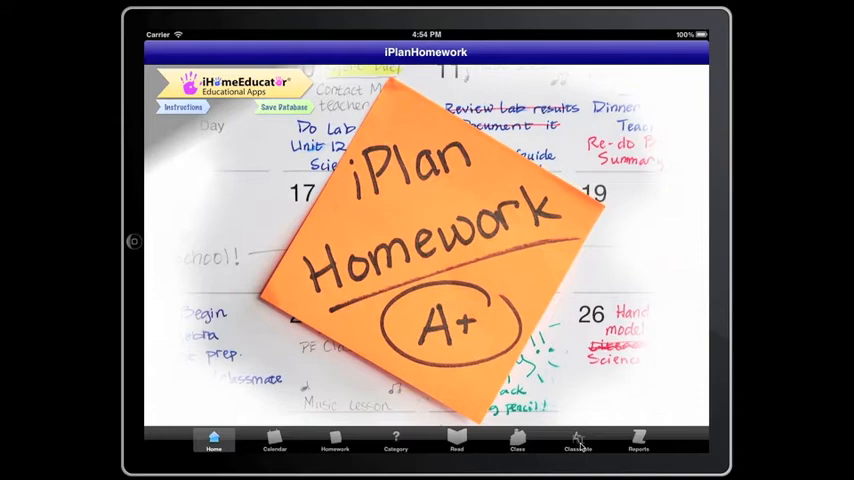
Add Catherine Web to the Classmates list next to Henry Alden and Jessie Jones.
left_click(578, 444)
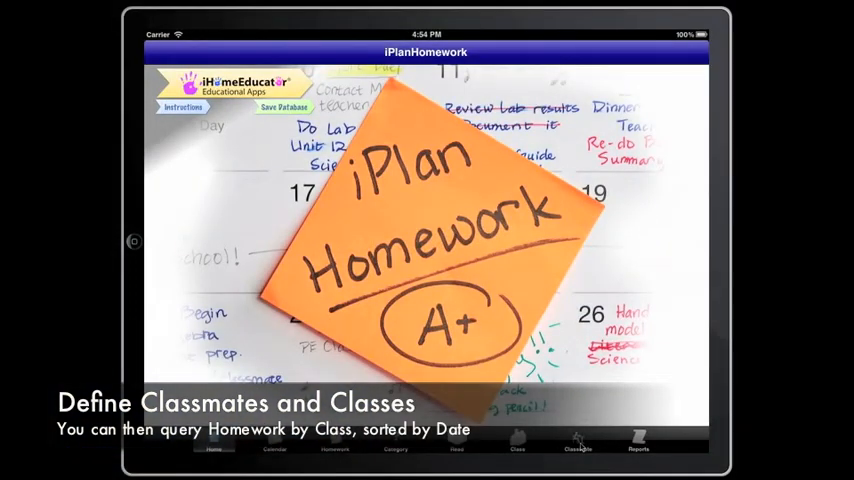
left_click(578, 440)
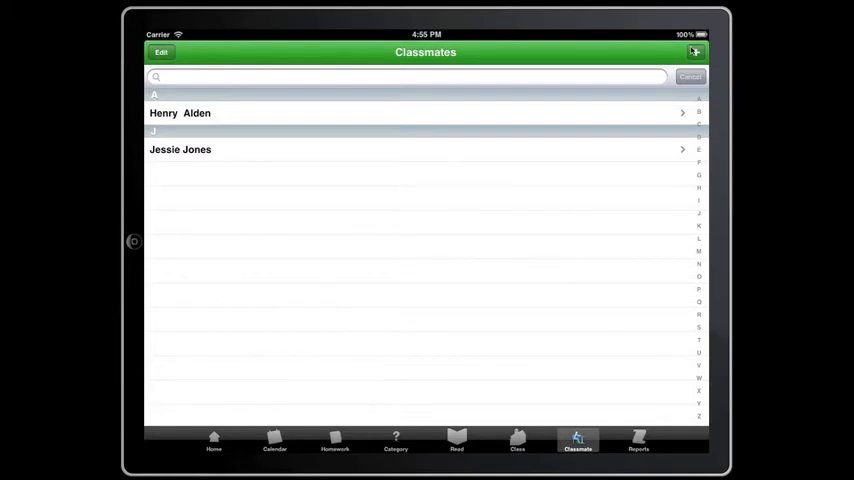
left_click(696, 52)
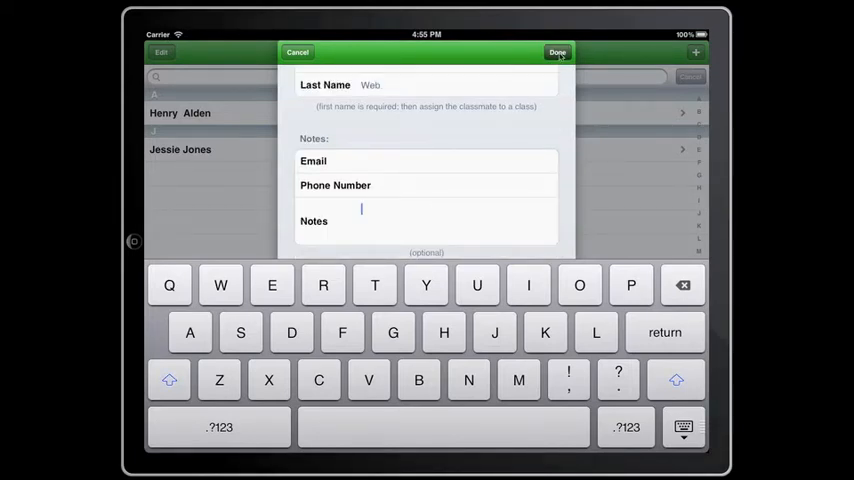
left_click(556, 52)
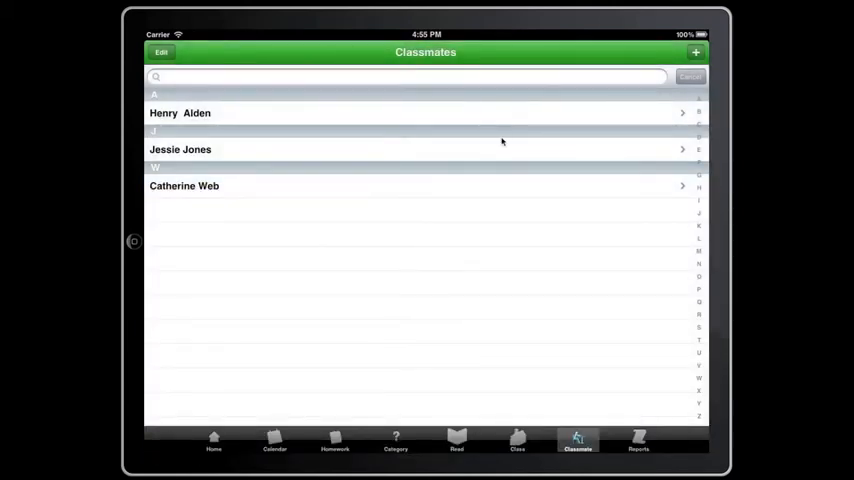
Create a History class with Catherine Web and Henry Alden as its classmates.
left_click(516, 440)
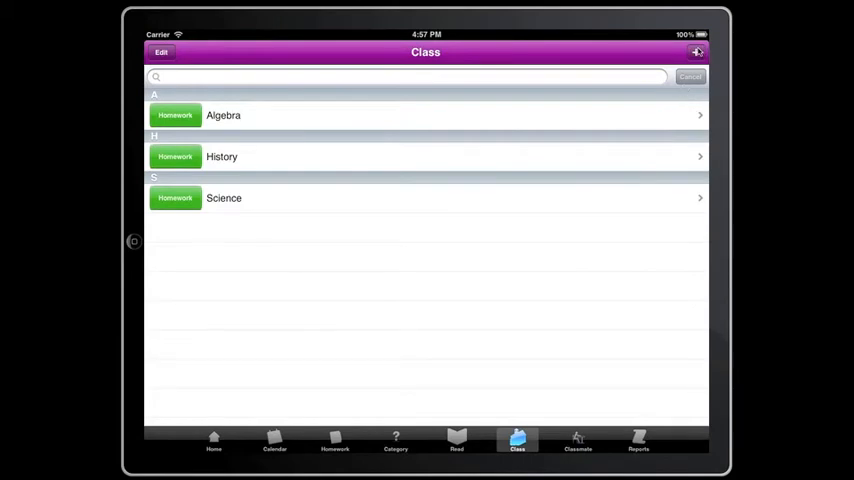
left_click(696, 52)
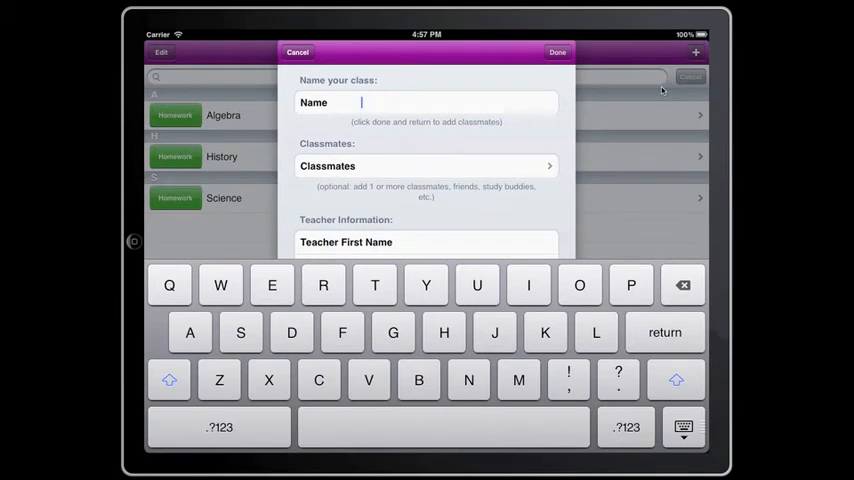
type("History")
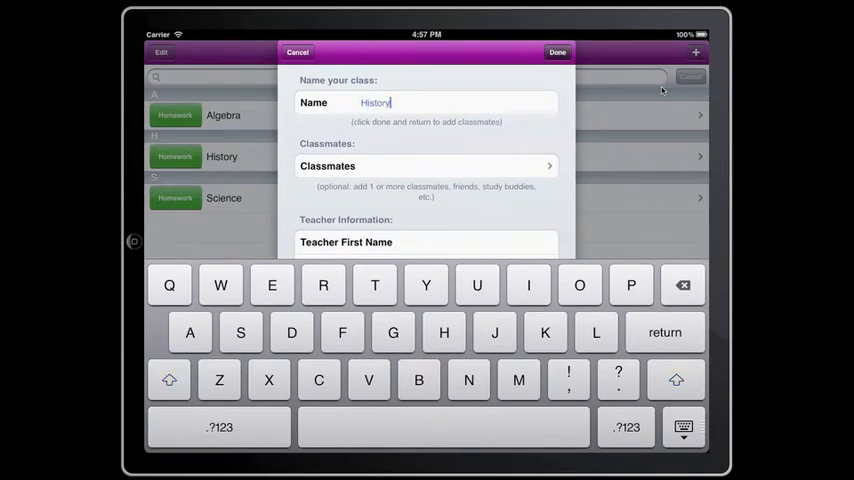
left_click(420, 164)
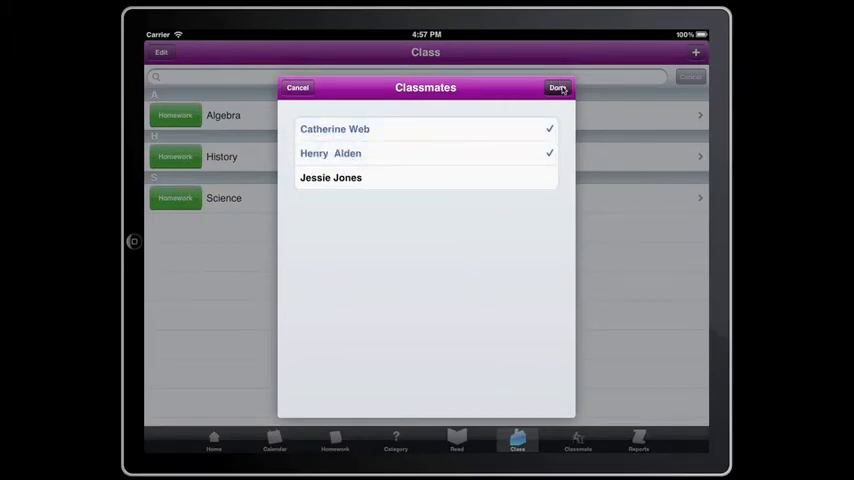
left_click(556, 88)
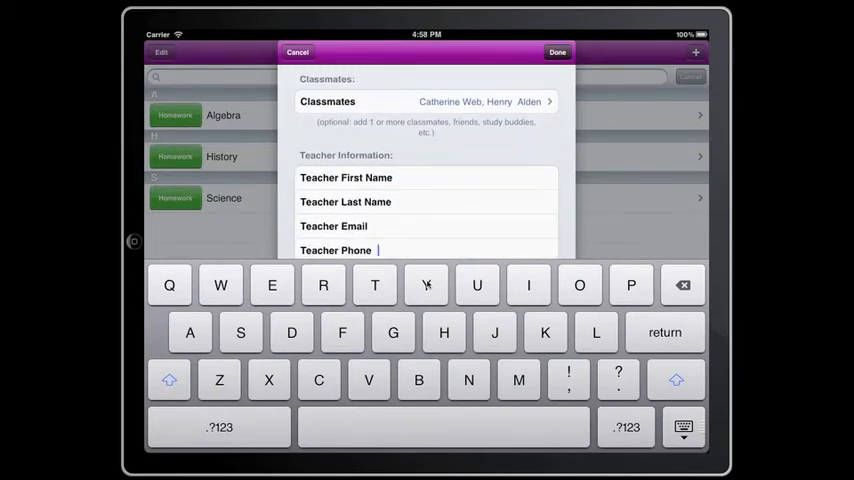
left_click(556, 52)
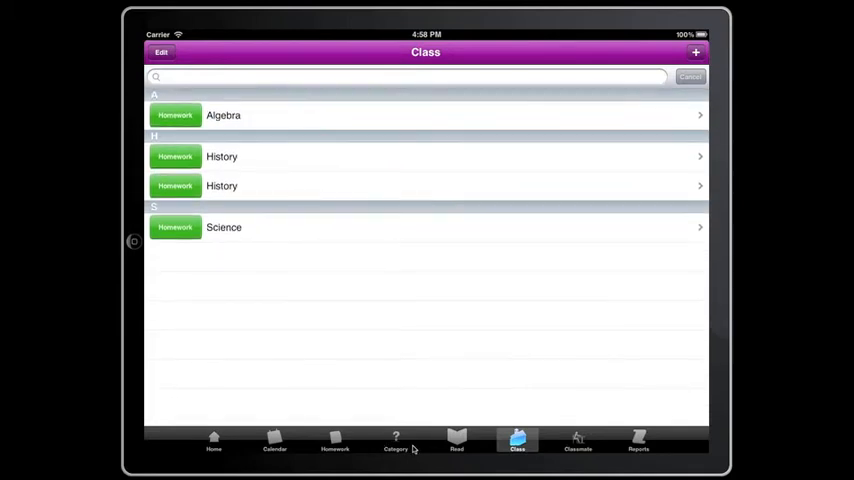
Add Latin as a new subject category.
left_click(396, 442)
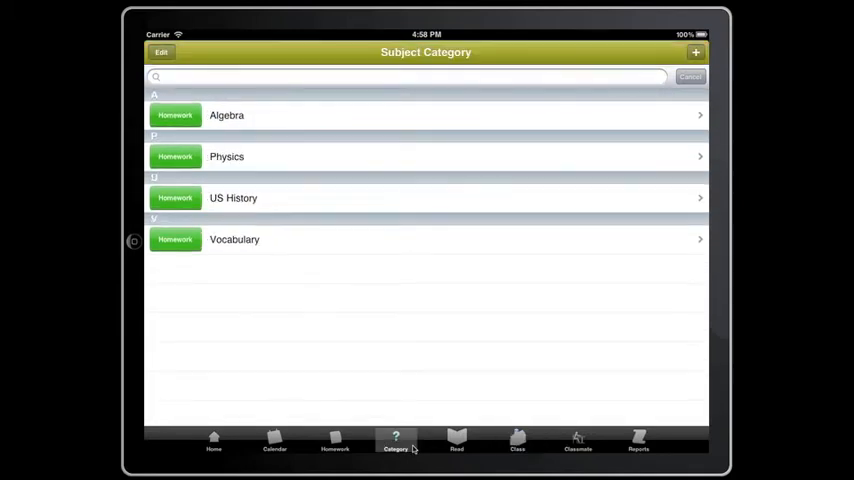
mouse_move(630, 110)
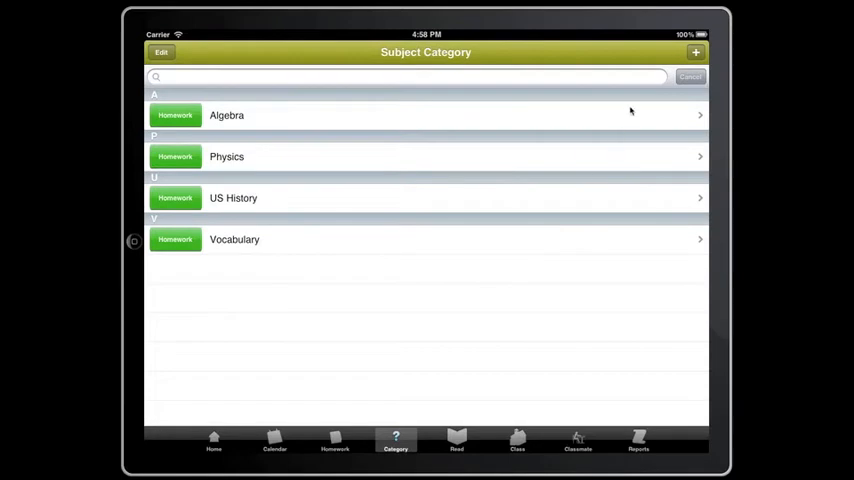
mouse_move(636, 100)
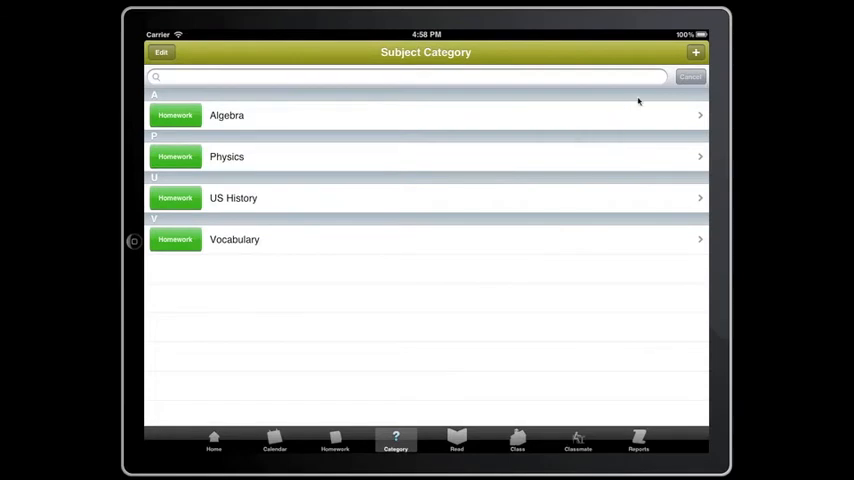
left_click(696, 52)
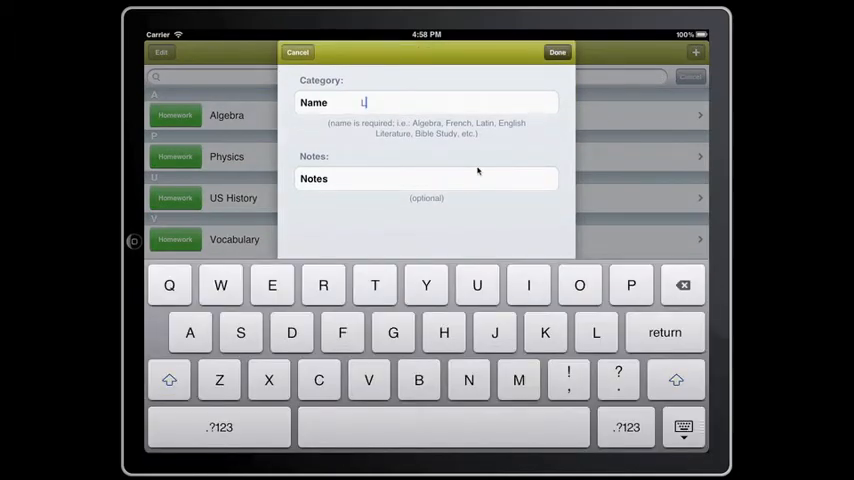
type("atin")
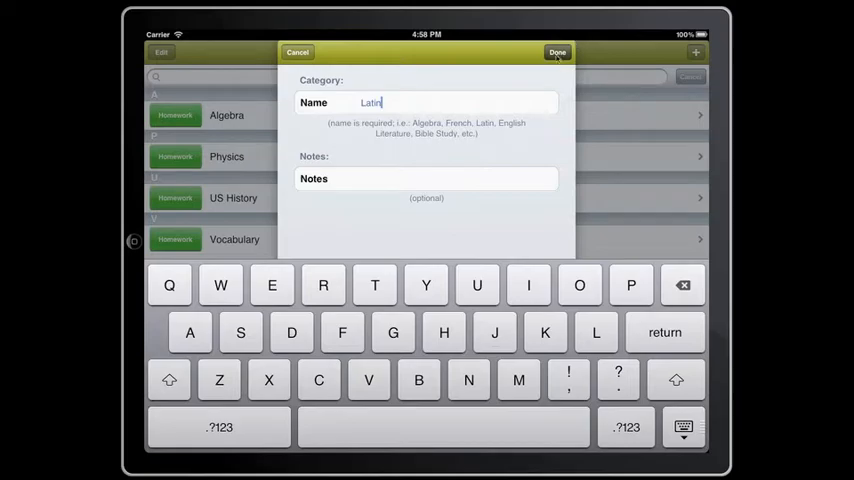
left_click(556, 52)
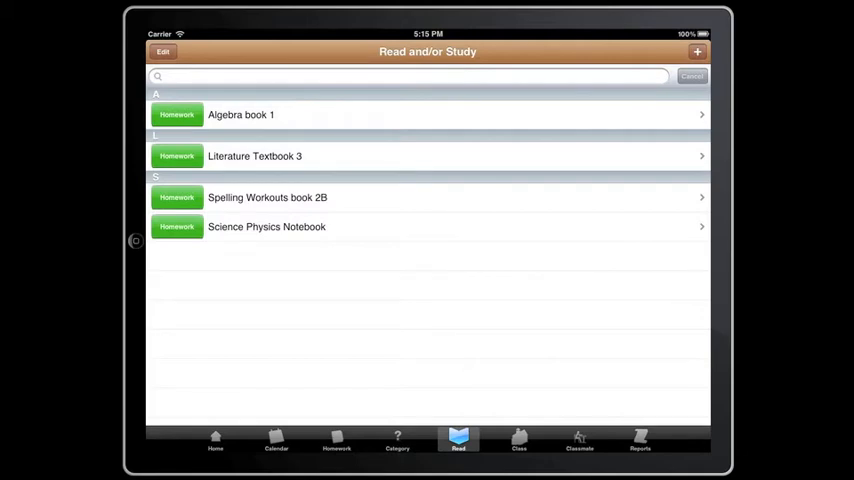
mouse_move(482, 352)
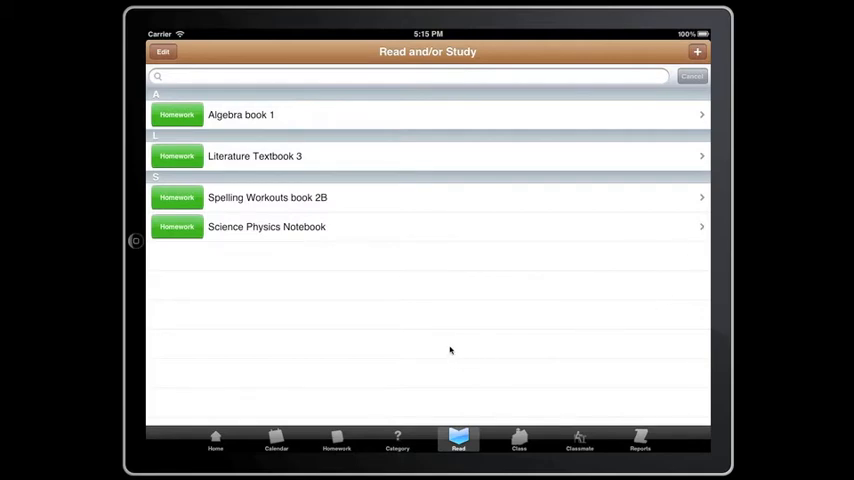
mouse_move(482, 392)
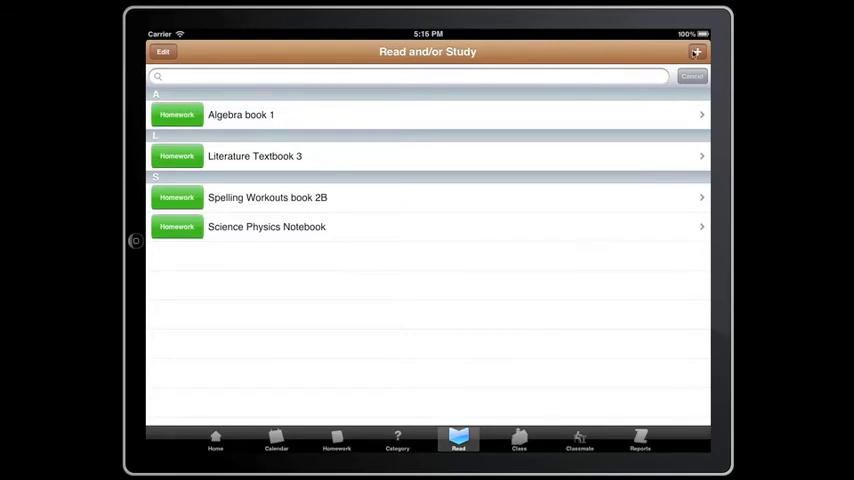
Start a new reading material named Uncle Tom's Cabin.
left_click(696, 52)
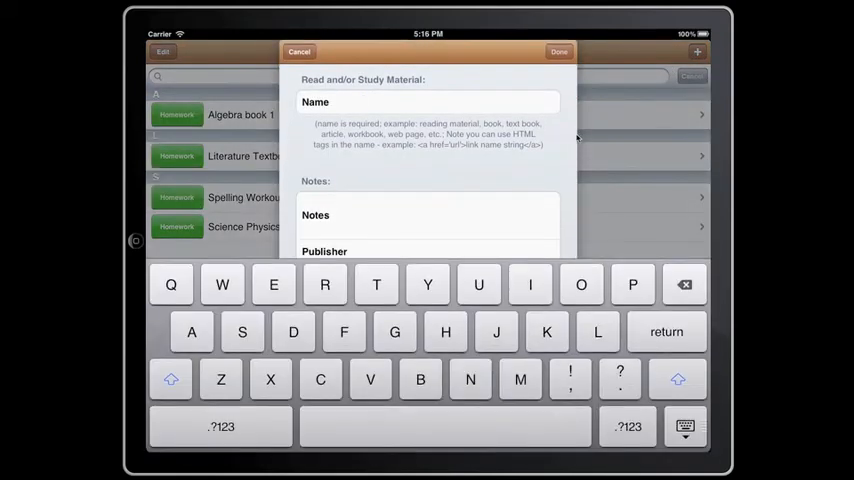
type("Uncle Tom's Cabin")
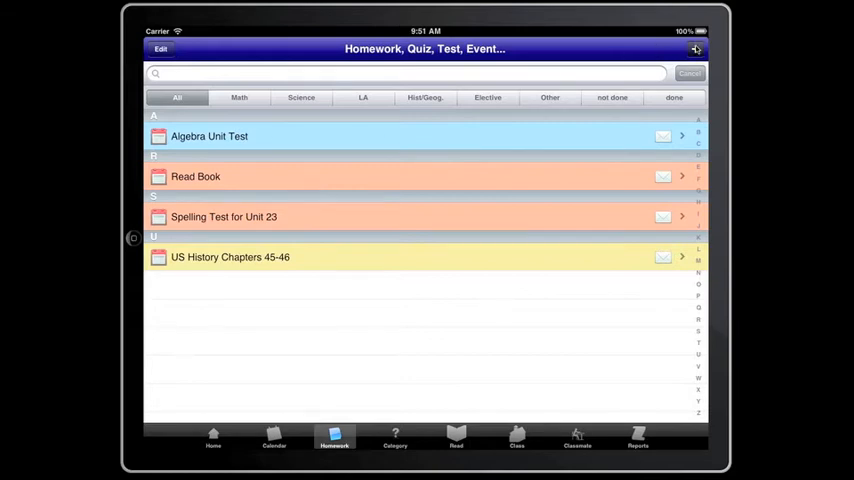
Create a homework item Read Book with Language Arts/Lit. as primary subject.
left_click(696, 48)
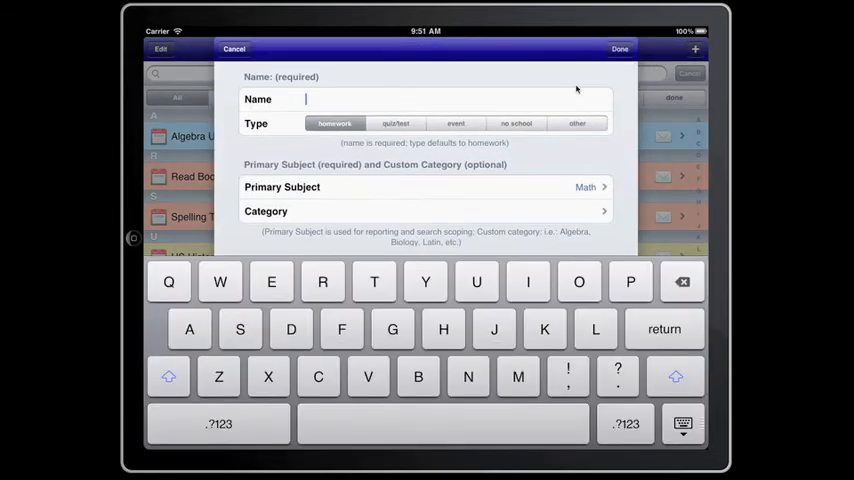
type("R")
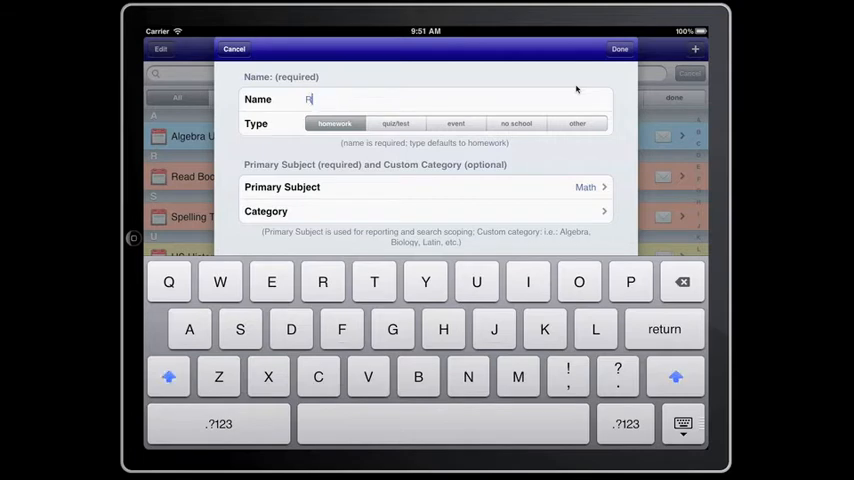
type("ead Boo")
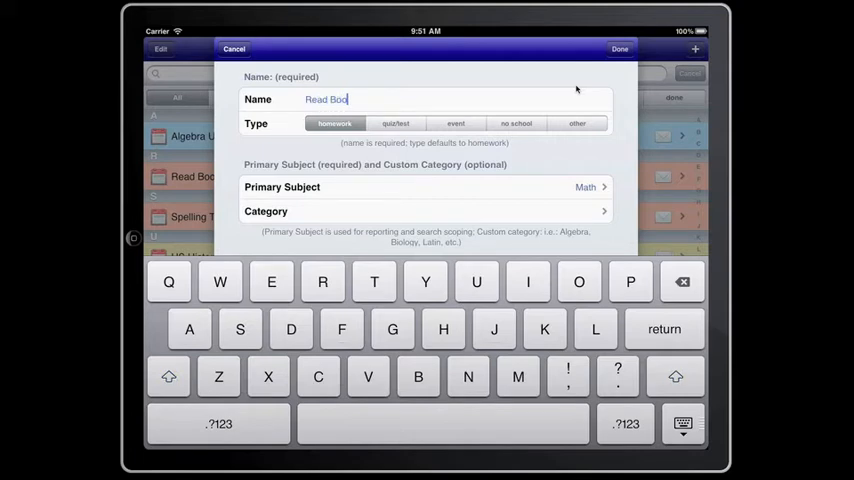
type("k")
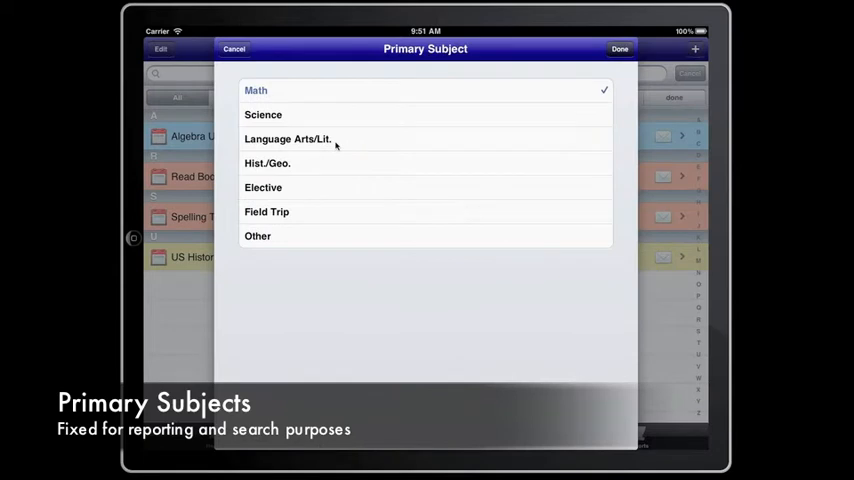
left_click(288, 140)
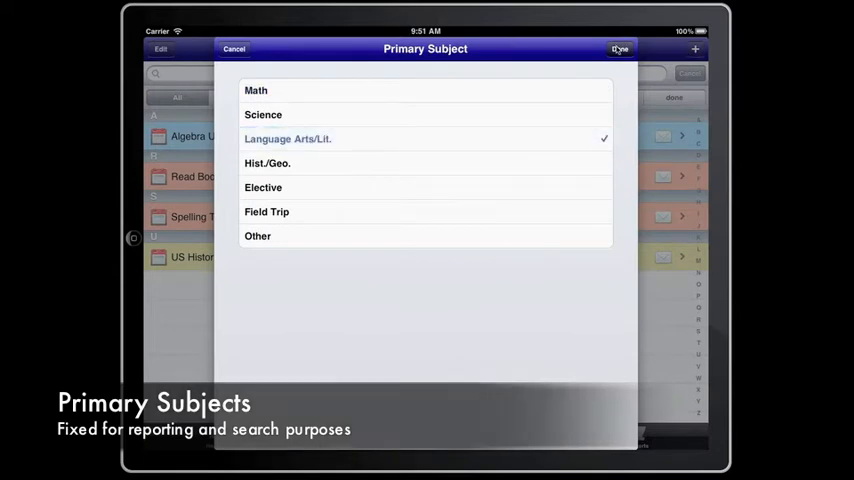
left_click(620, 48)
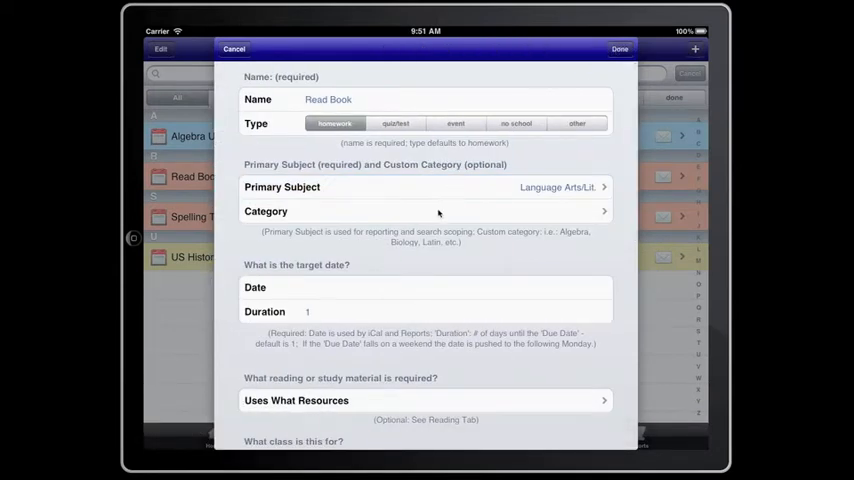
Set the homework's custom category to Literature.
left_click(424, 212)
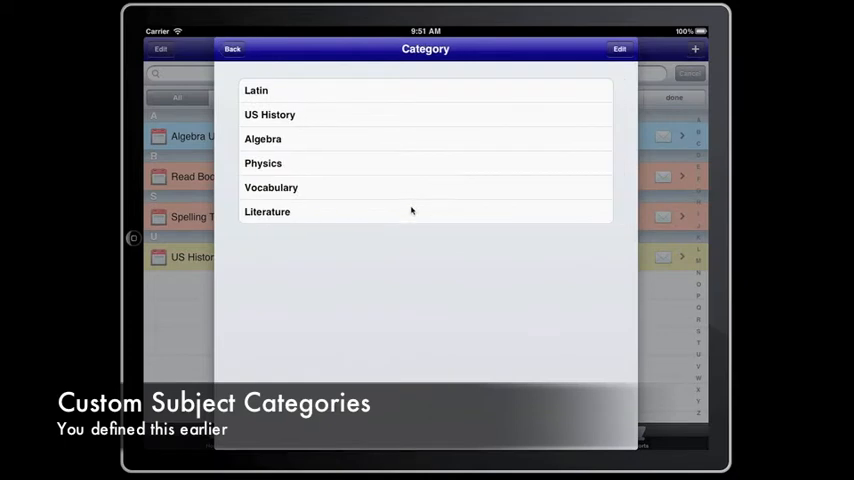
left_click(268, 212)
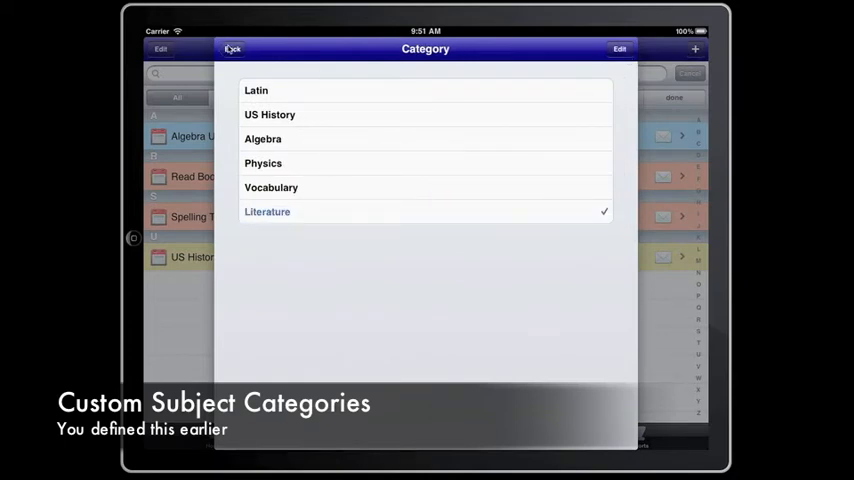
left_click(268, 212)
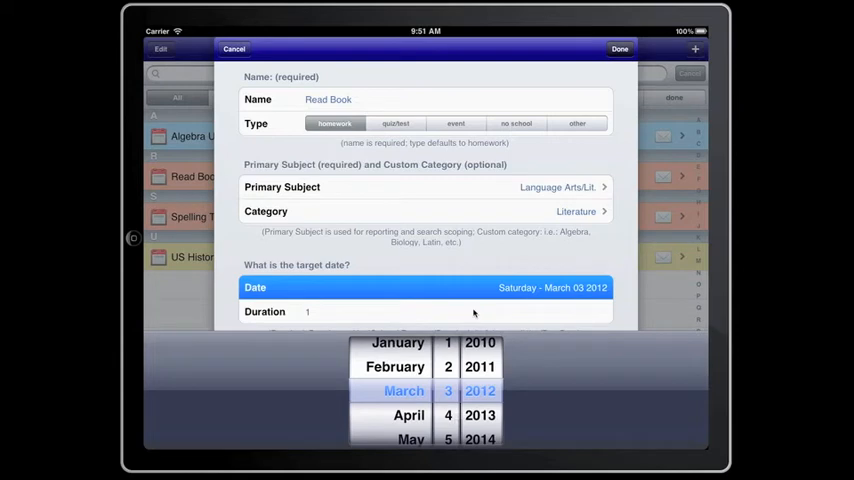
Give Read Book a 14-day duration and Uncle Tom's Cabin as resource, leaving no class chosen.
left_click(450, 312)
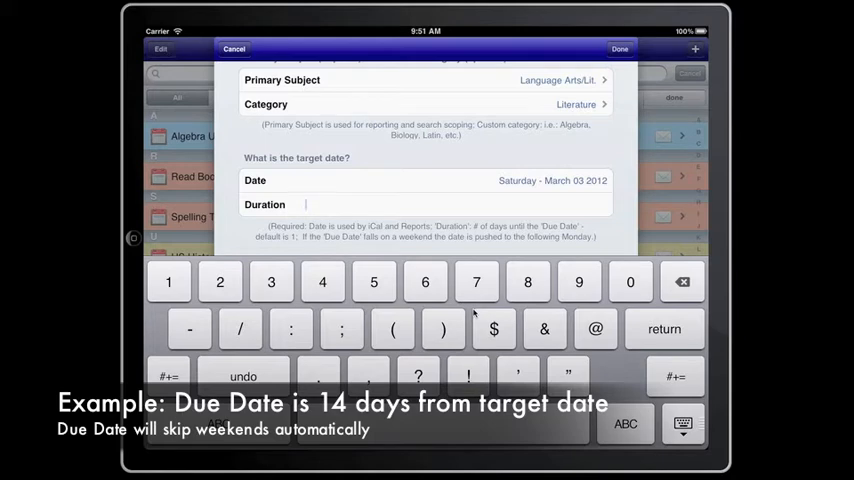
type("14")
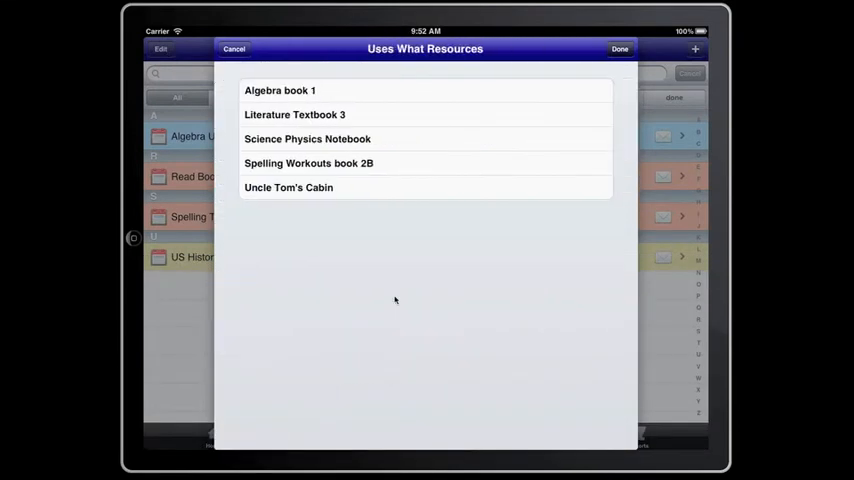
left_click(288, 188)
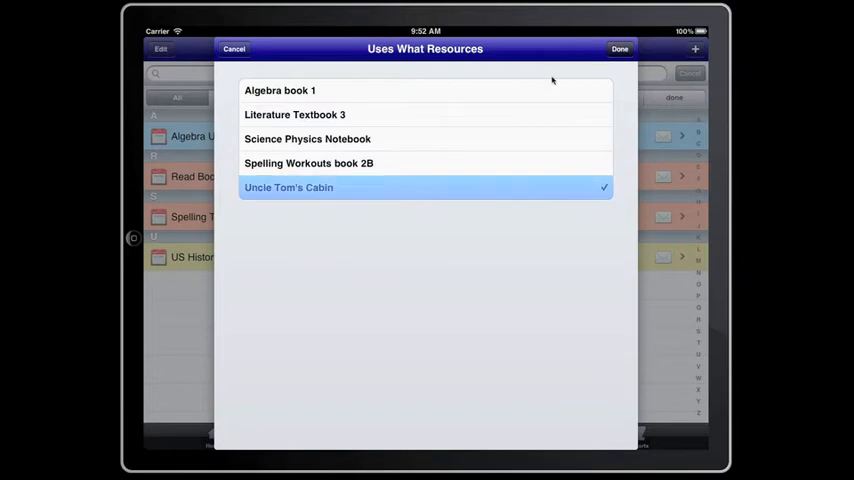
left_click(620, 48)
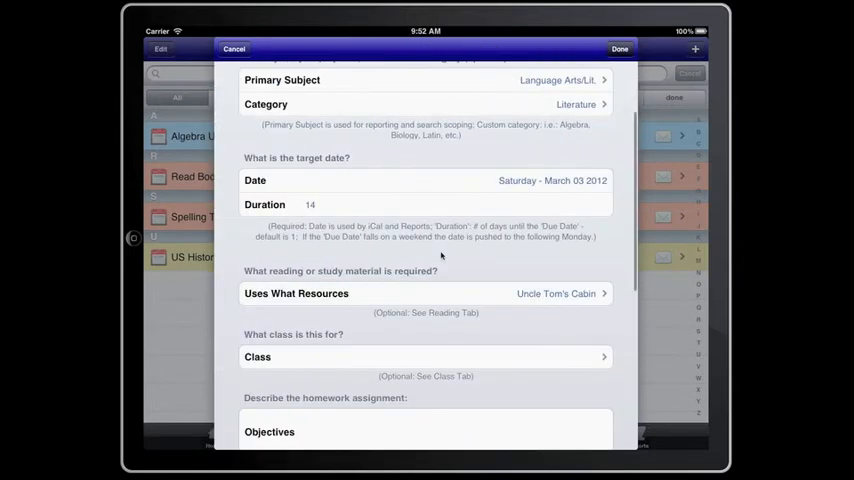
left_click(424, 356)
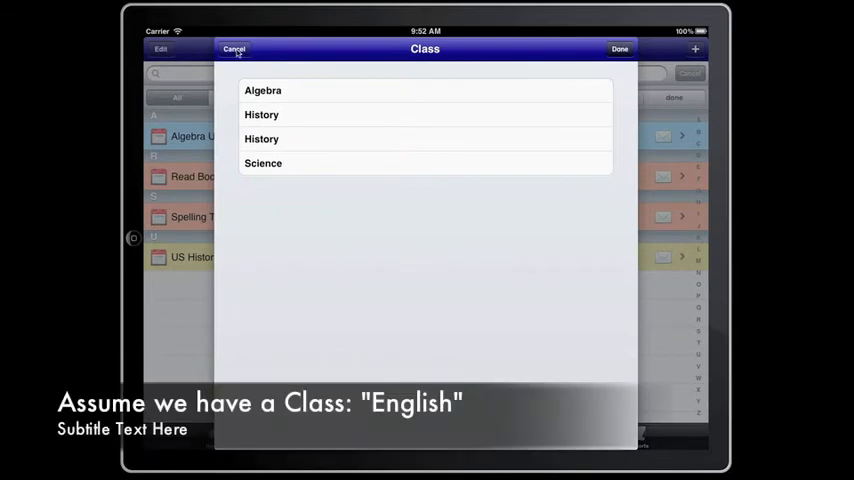
left_click(234, 48)
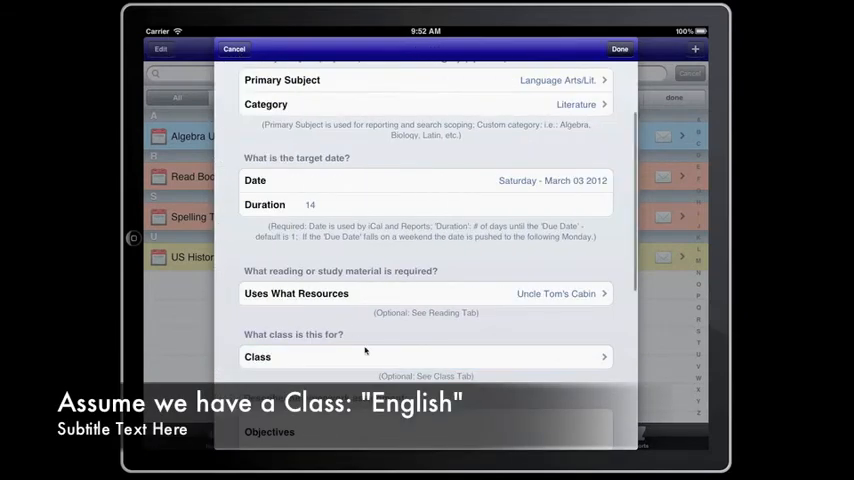
Review the remaining grade and status options and save the Read Book homework.
scroll("down", 3)
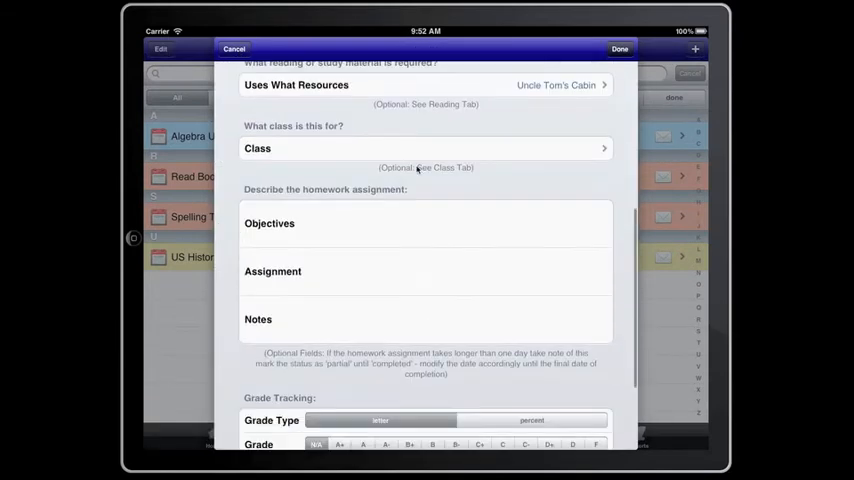
scroll("down", 3)
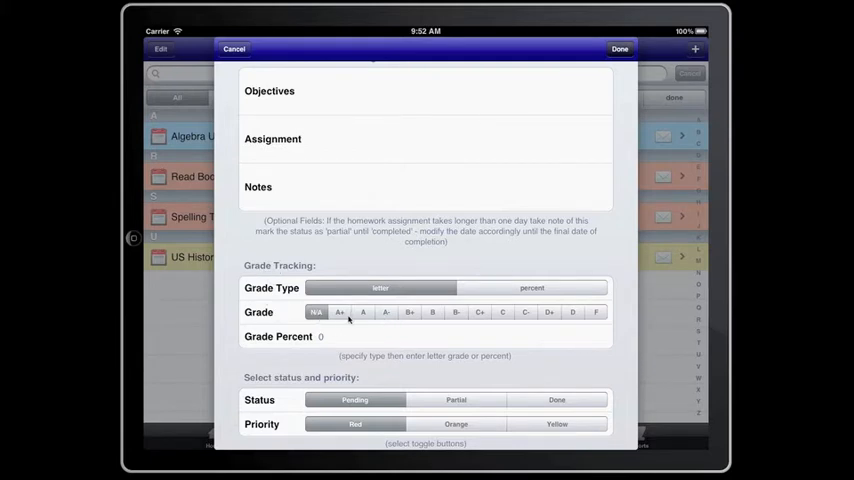
mouse_move(384, 344)
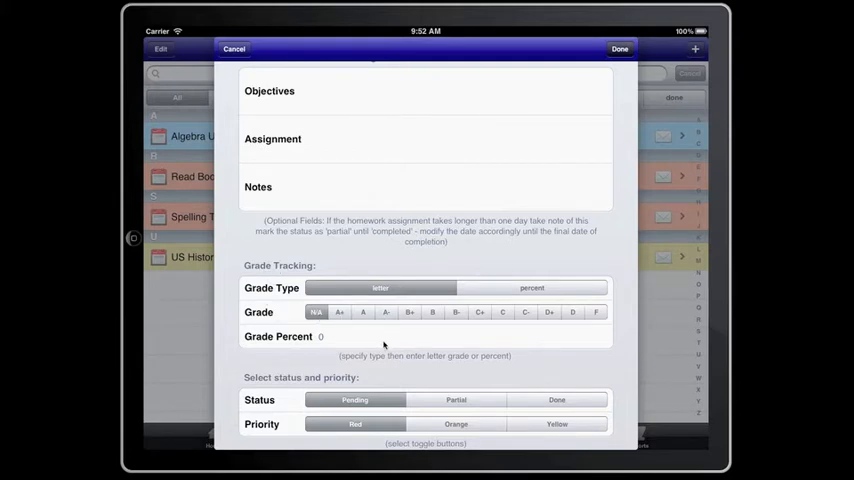
mouse_move(360, 324)
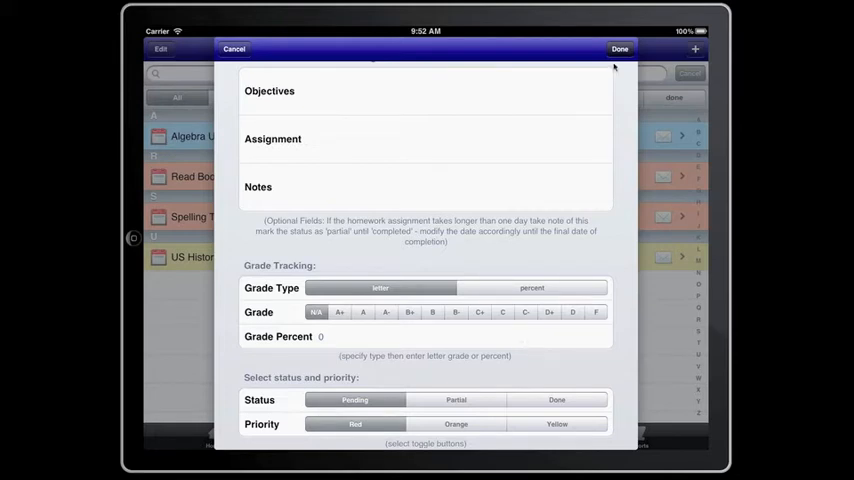
left_click(620, 48)
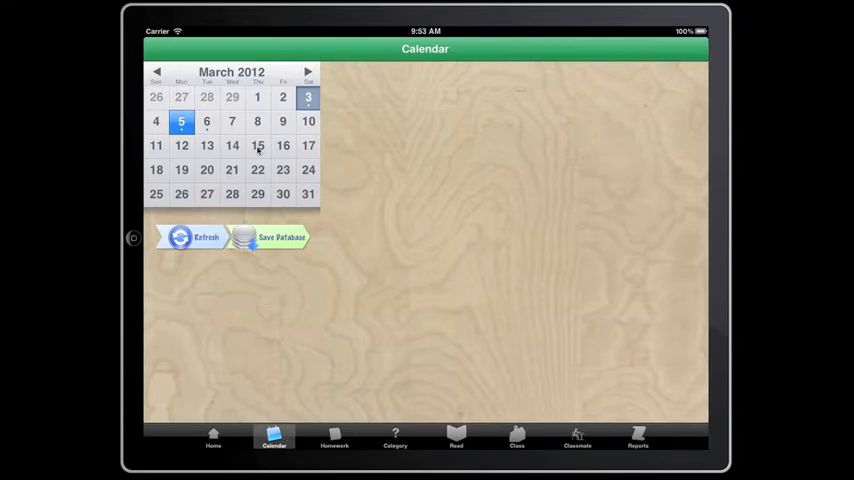
Check March 6's homework on the calendar, then show the Reports list with Report for March 3.
left_click(206, 120)
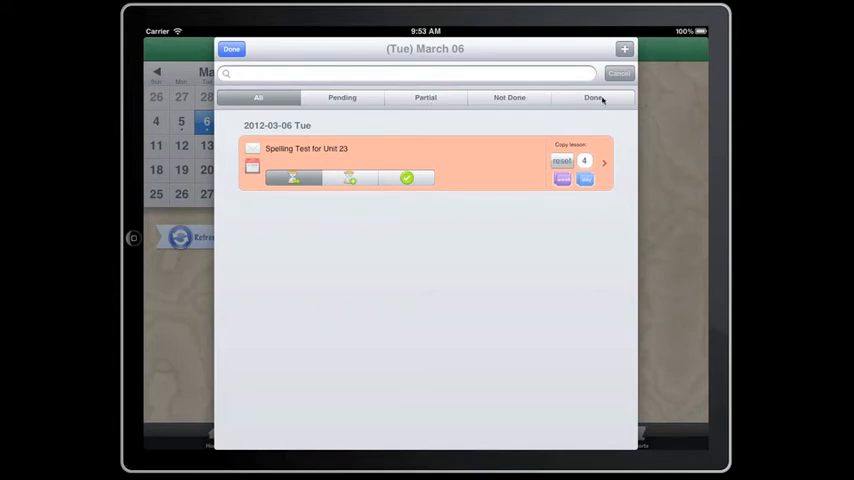
left_click(232, 48)
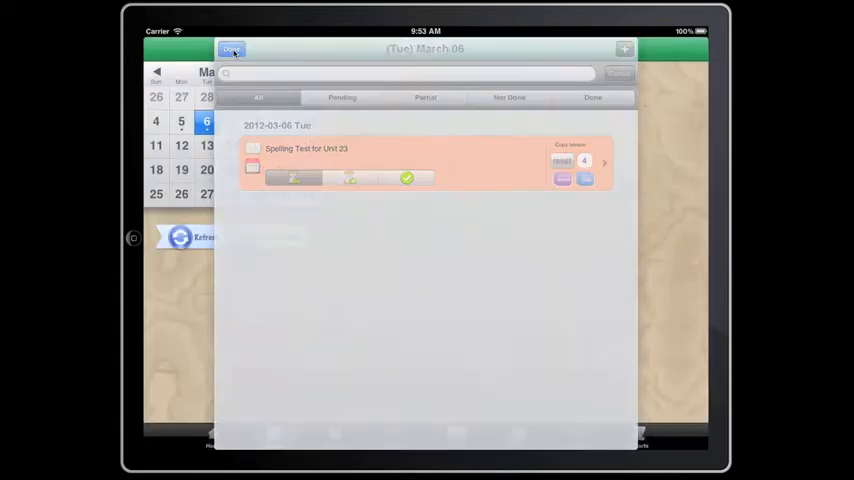
left_click(232, 52)
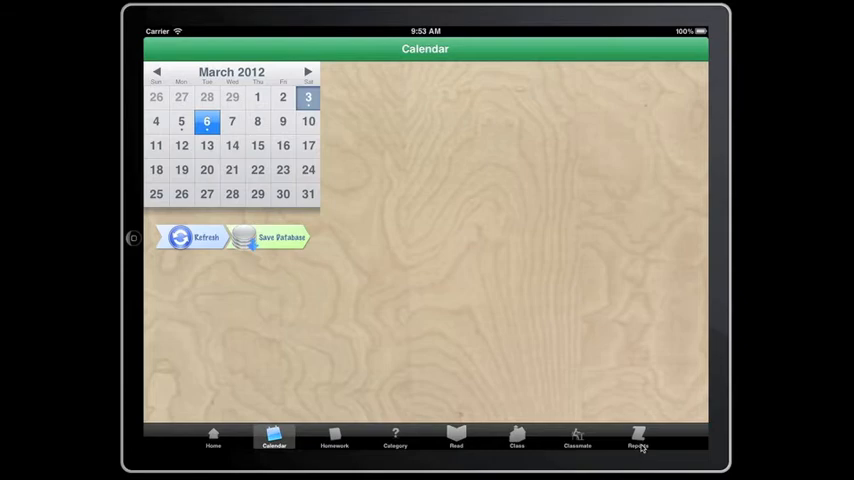
left_click(638, 438)
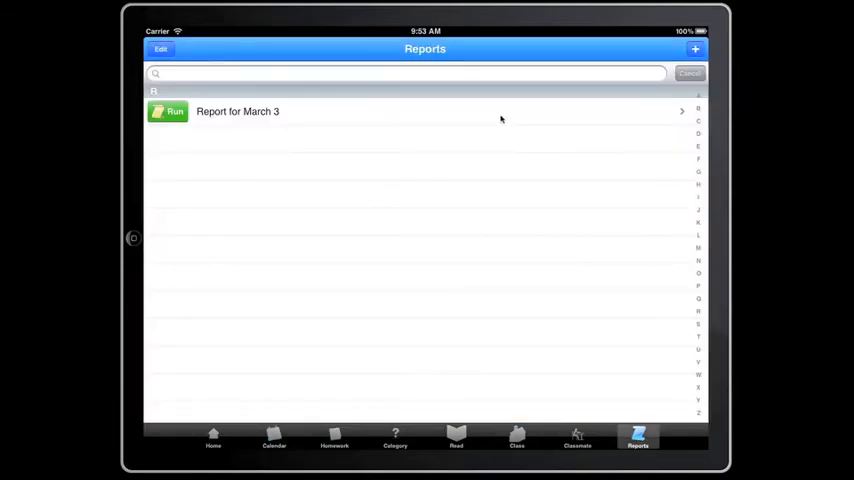
Show the homework list including Read Book and US History Chapters 45-46.
left_click(236, 112)
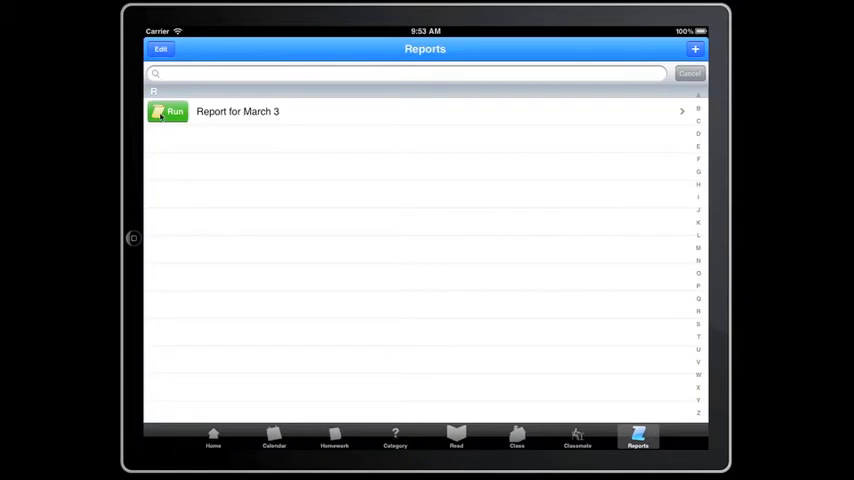
left_click(168, 112)
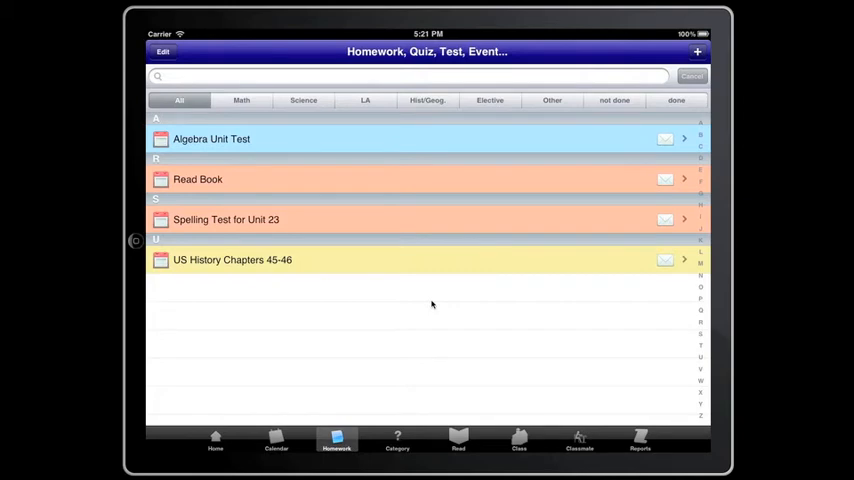
mouse_move(312, 456)
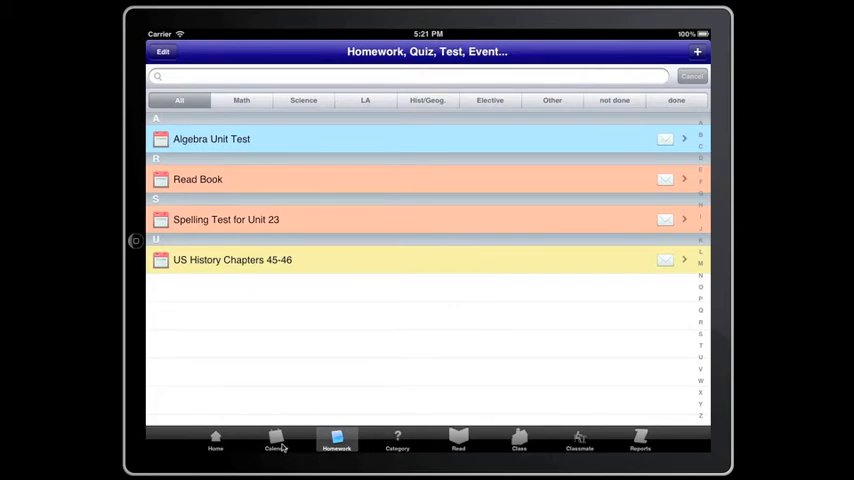
Show March 3 on the calendar with its four homework items.
left_click(276, 440)
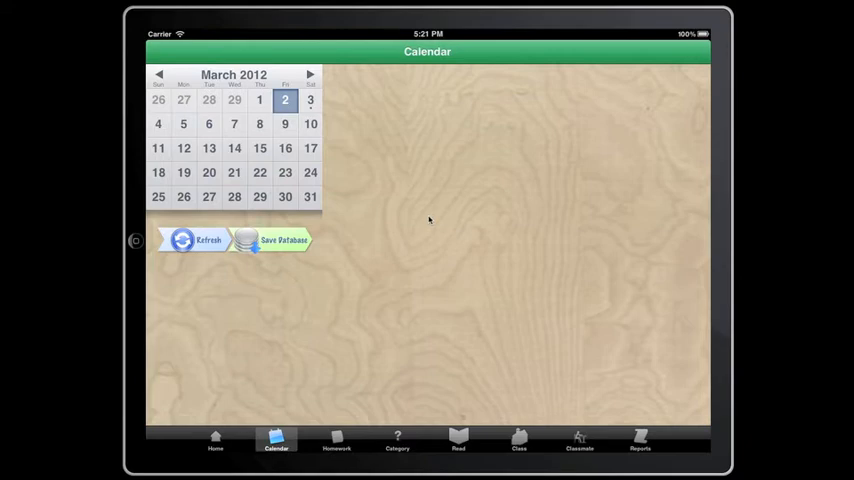
mouse_move(310, 100)
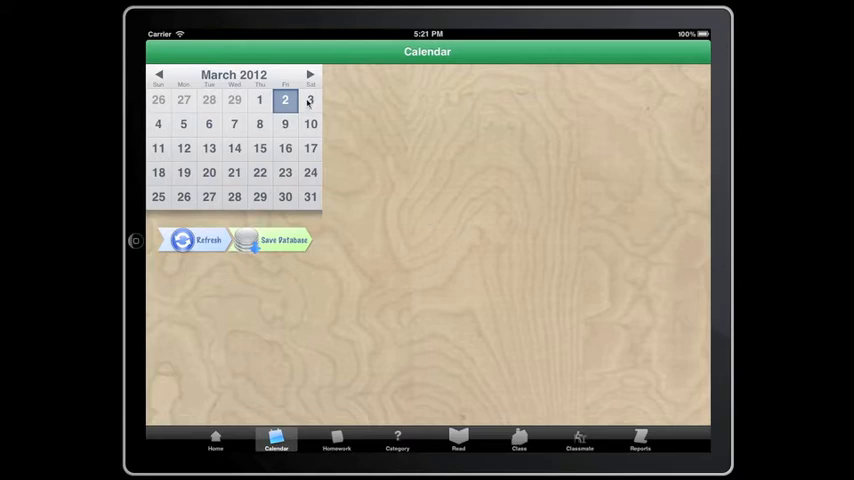
left_click(310, 100)
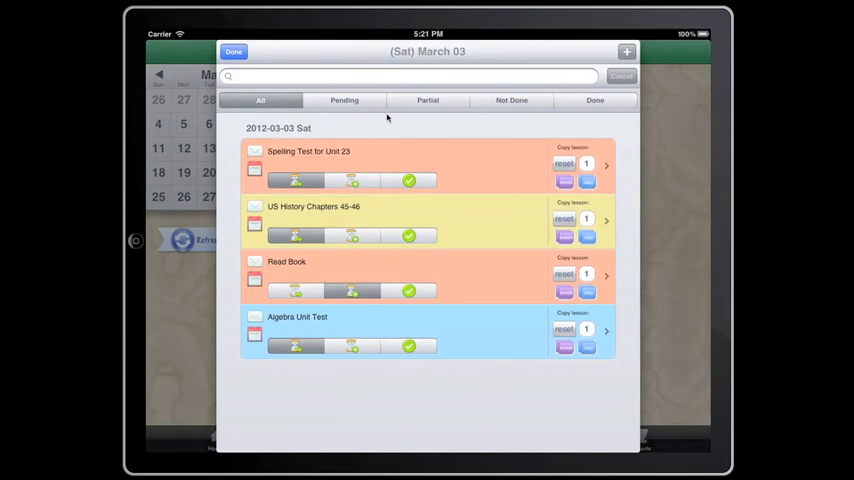
mouse_move(590, 84)
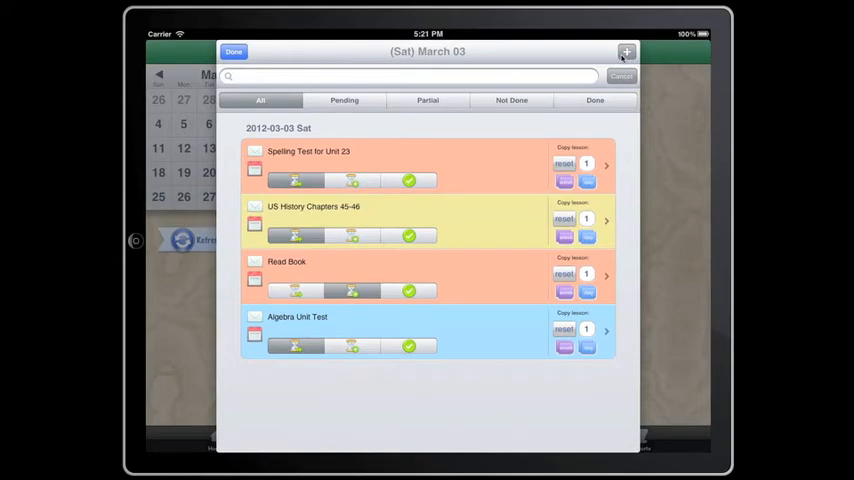
Copy Spelling Test for Unit 23 forward three days from March 3 and return to the calendar.
left_click(628, 52)
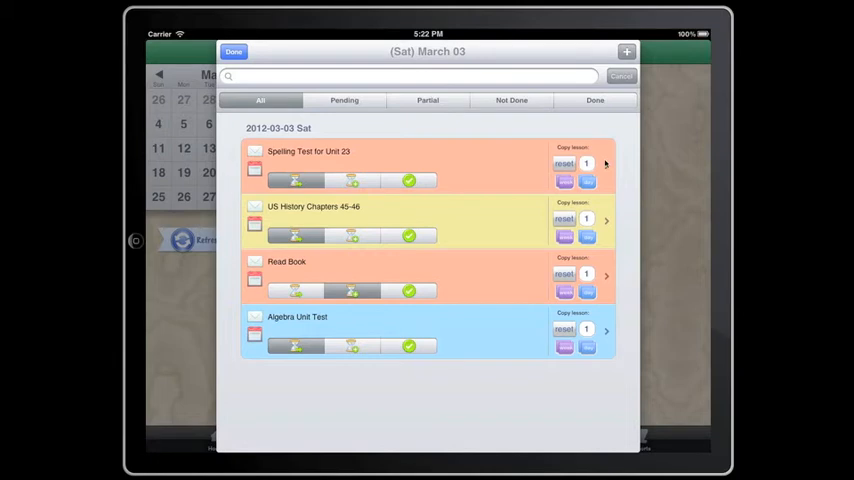
left_click(606, 164)
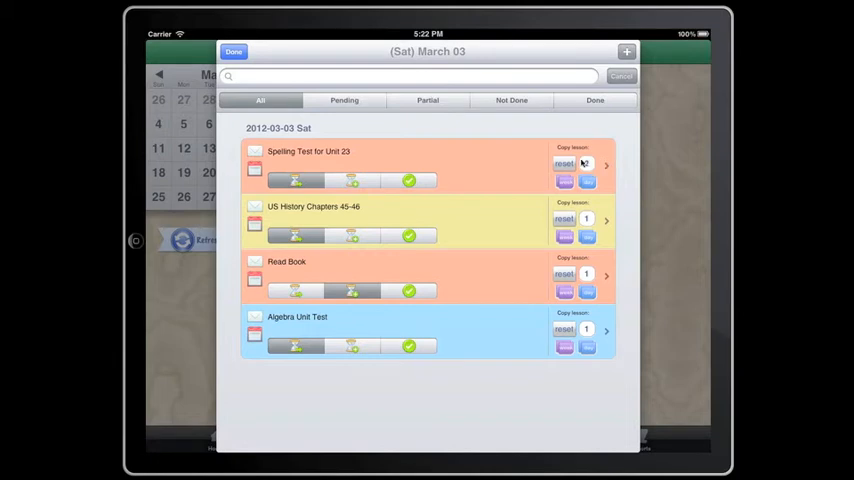
left_click(588, 180)
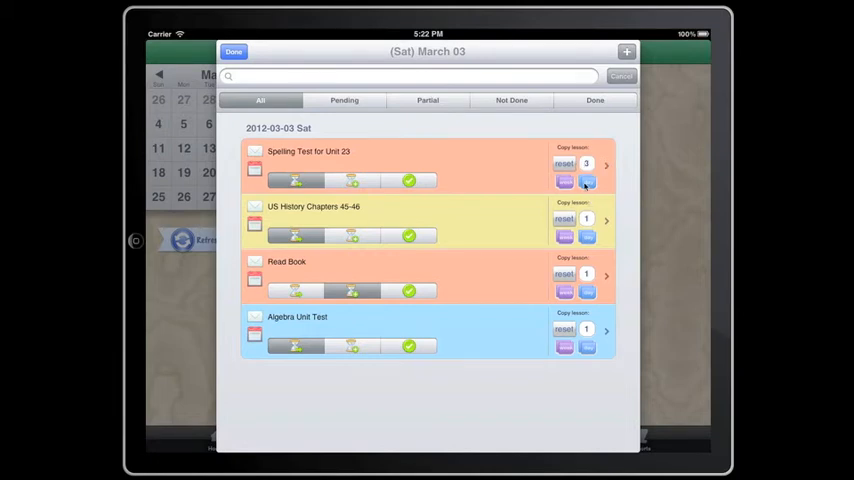
left_click(588, 180)
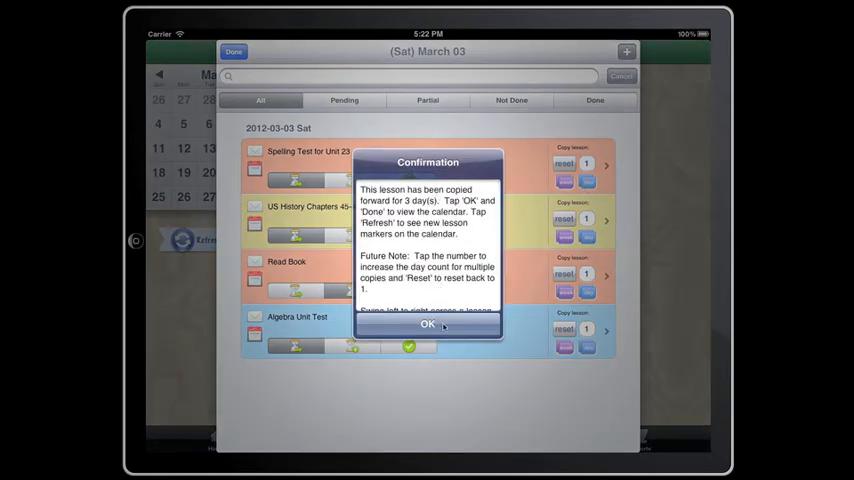
left_click(428, 324)
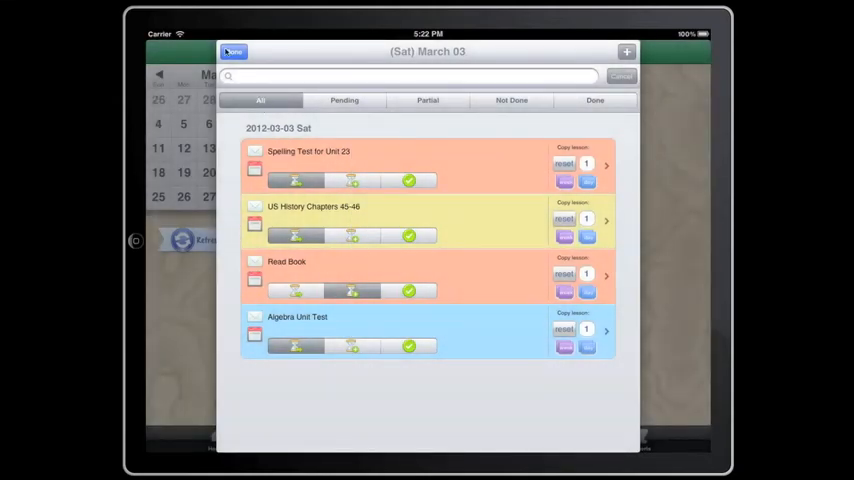
left_click(232, 52)
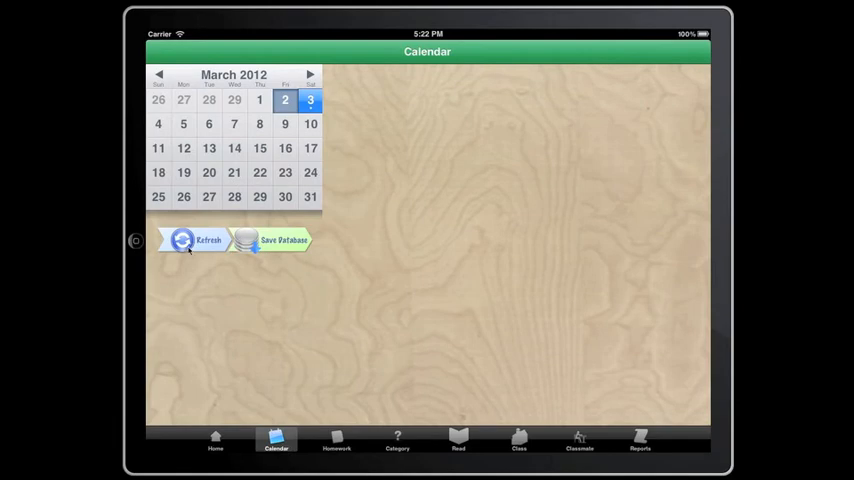
Refresh the calendar, check March 6 shows the copied test, then show the full homework list.
left_click(196, 240)
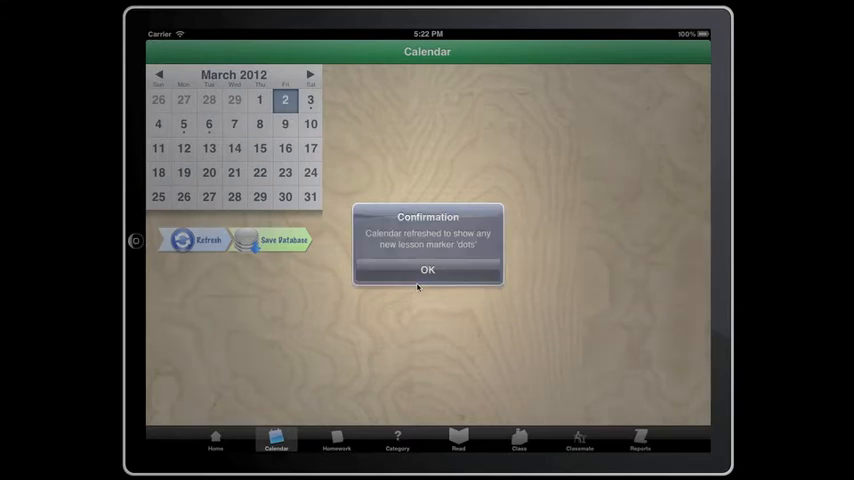
left_click(428, 268)
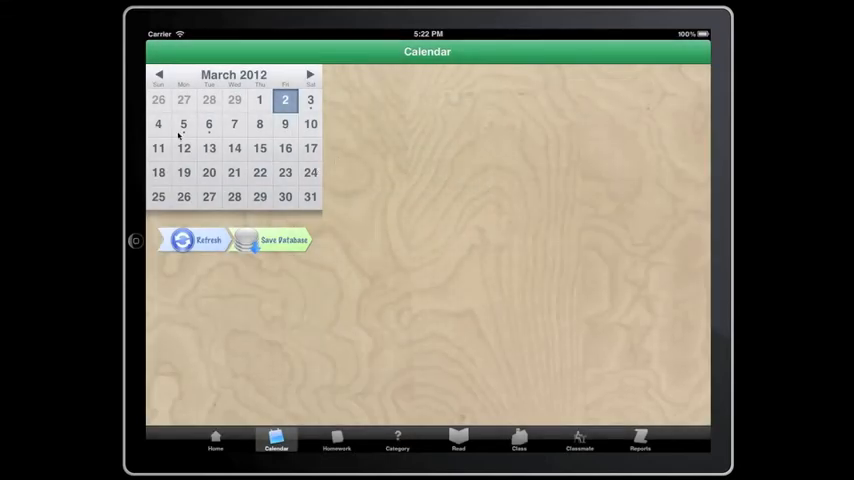
left_click(184, 122)
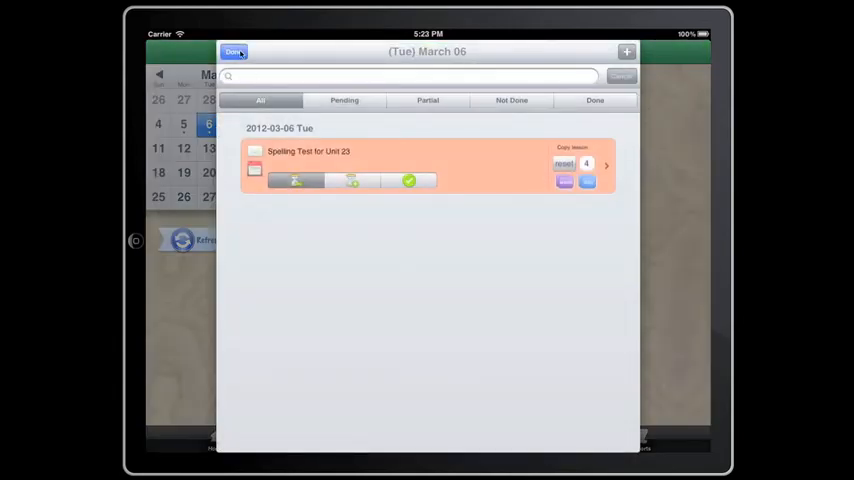
left_click(234, 52)
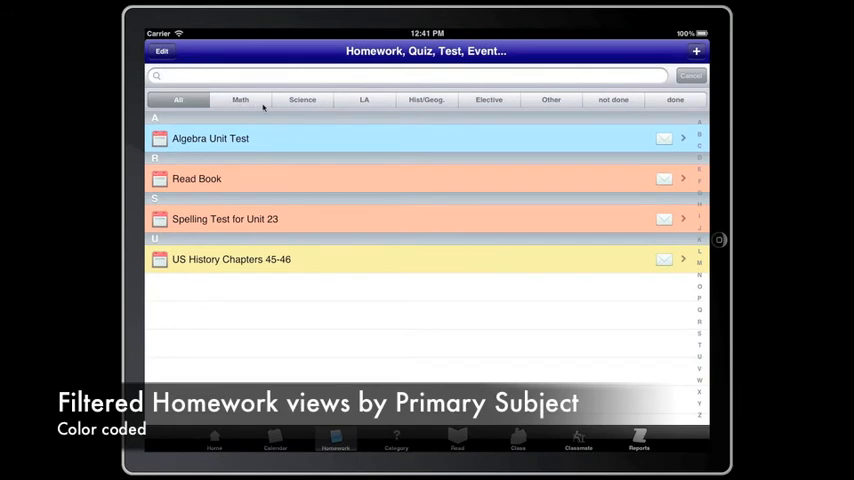
Filter the homework list by Math, Science, LA, Elective, Other and not done in turn.
left_click(240, 100)
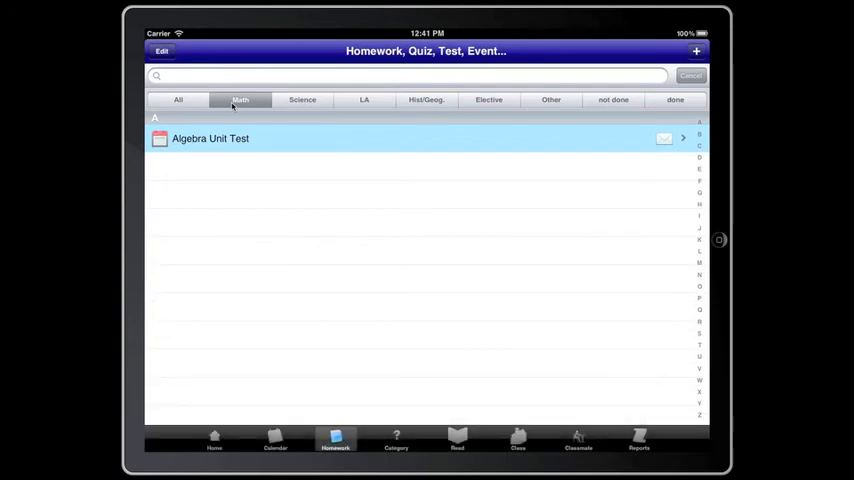
left_click(302, 100)
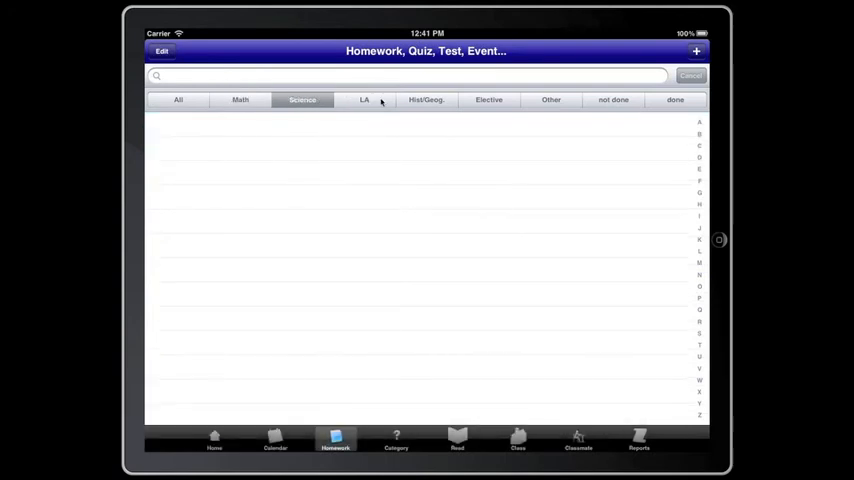
left_click(364, 100)
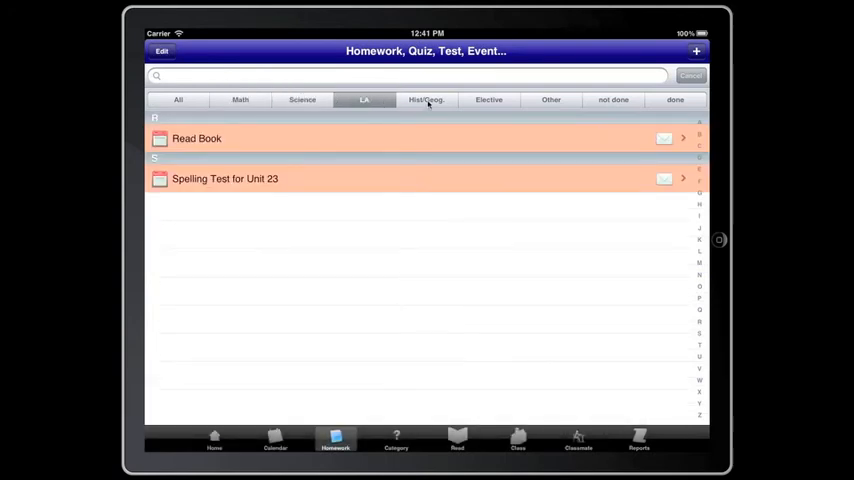
left_click(488, 100)
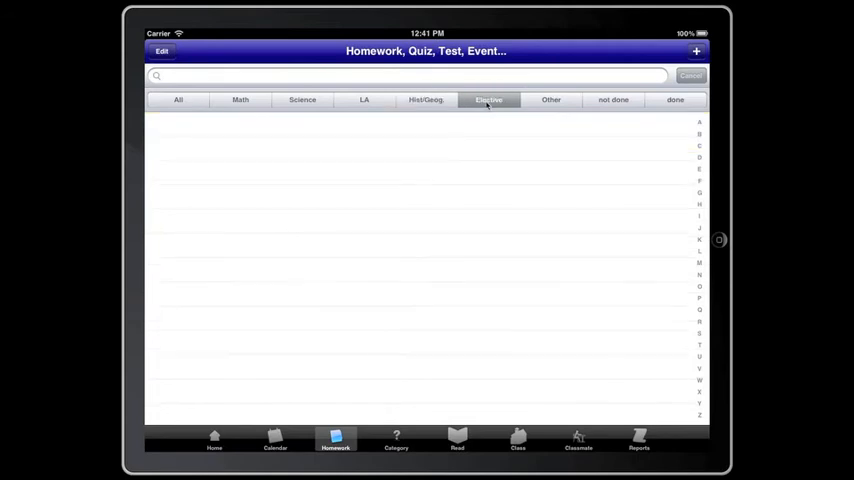
left_click(552, 100)
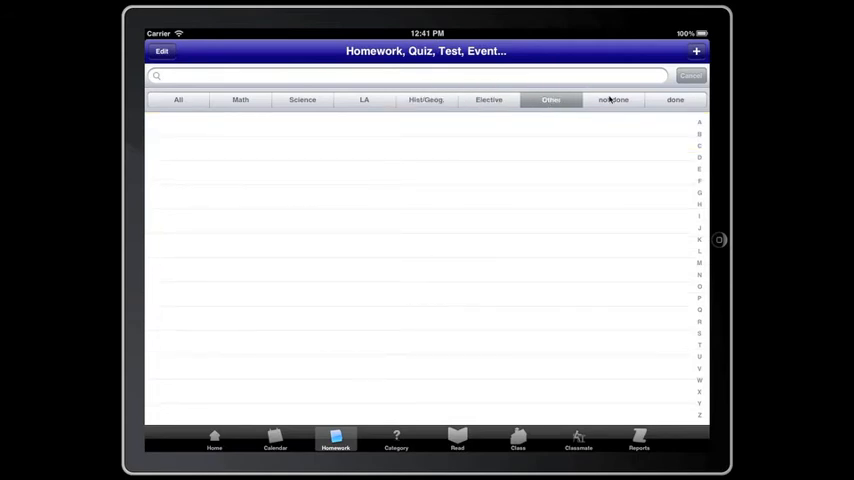
left_click(676, 100)
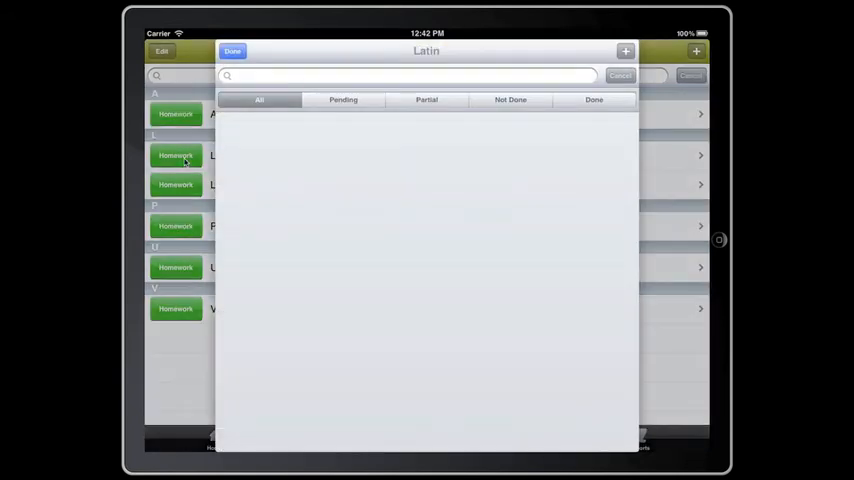
View Latin and Literature category homework and the class list, then return to the full homework list.
left_click(232, 52)
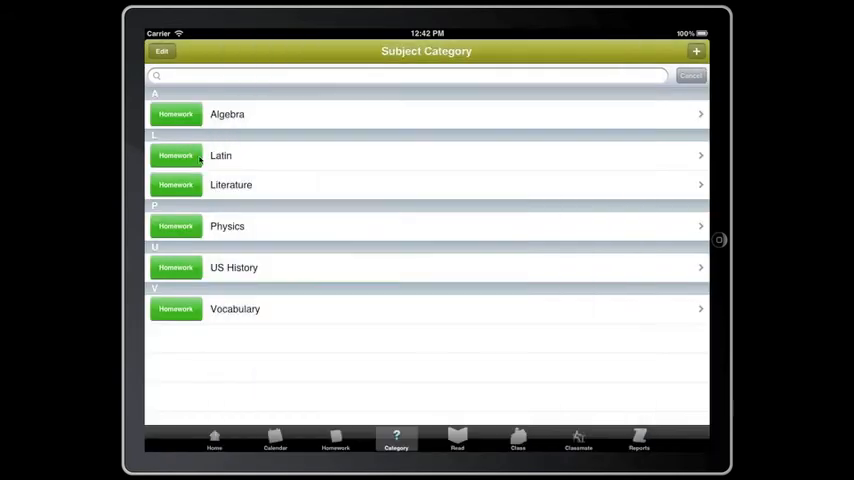
left_click(232, 184)
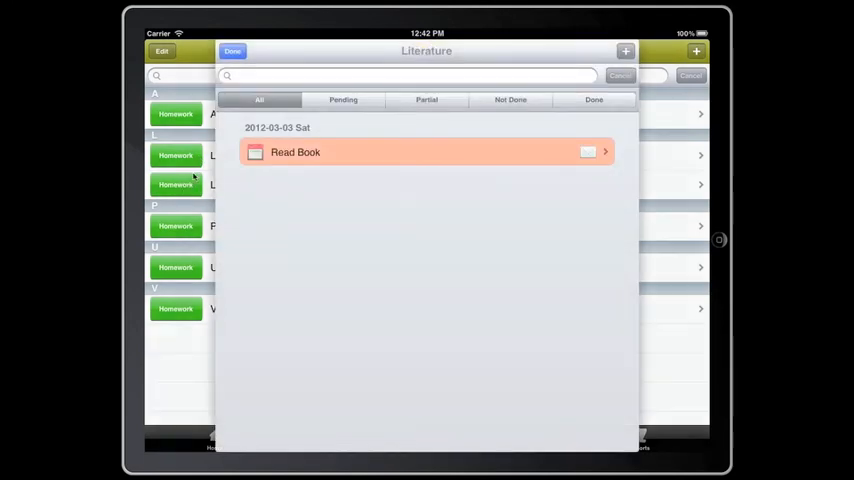
left_click(232, 52)
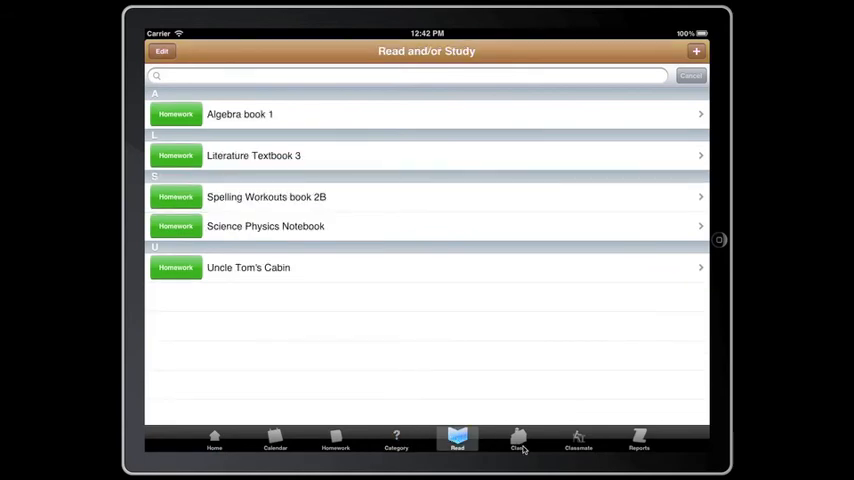
left_click(518, 440)
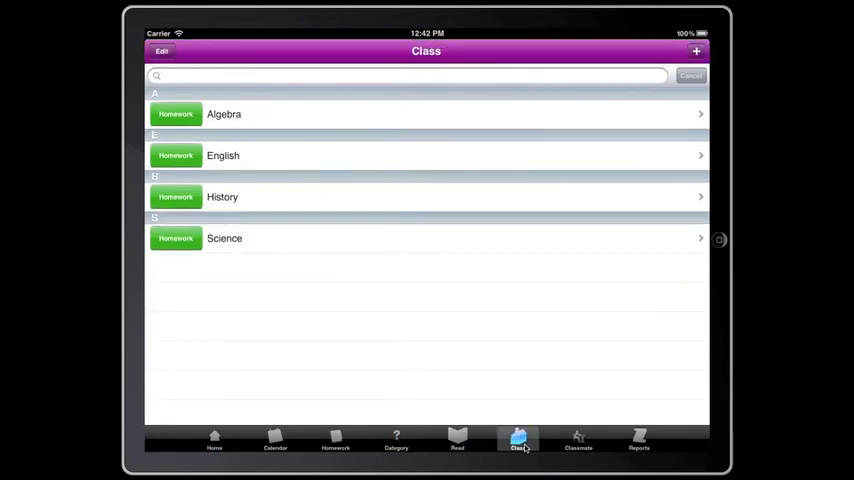
left_click(336, 440)
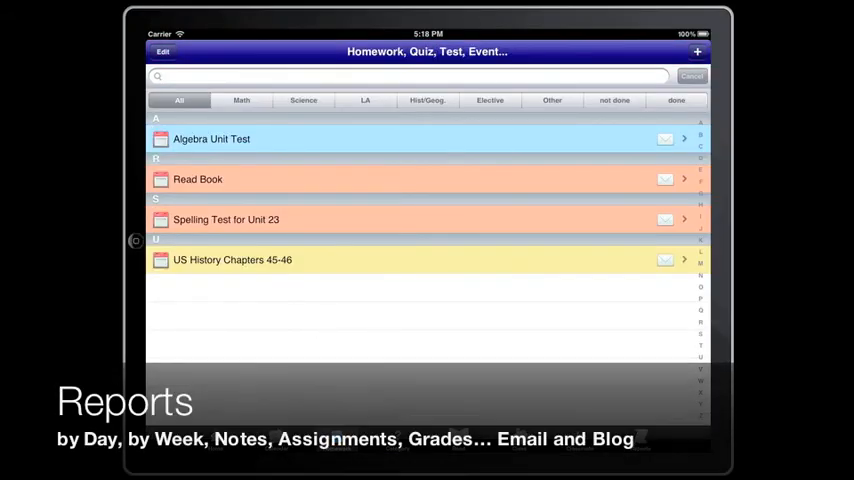
Create a by-day report named Report for March 3 starting Saturday March 03 2012.
left_click(640, 440)
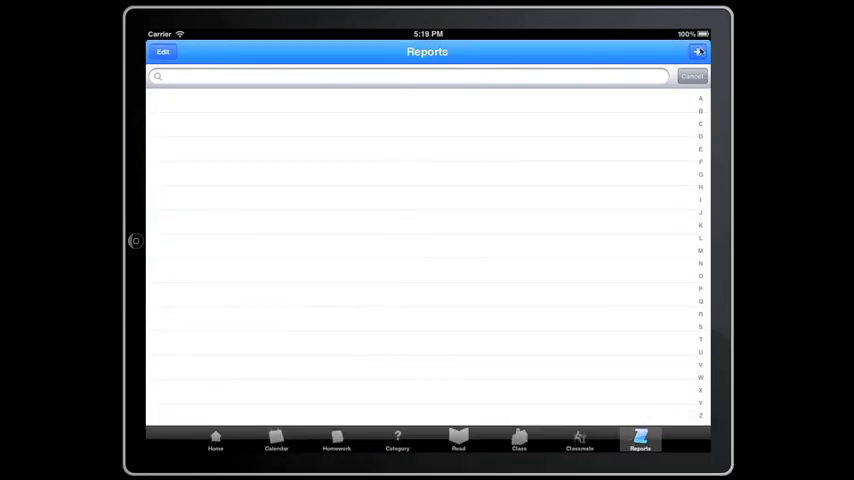
left_click(698, 52)
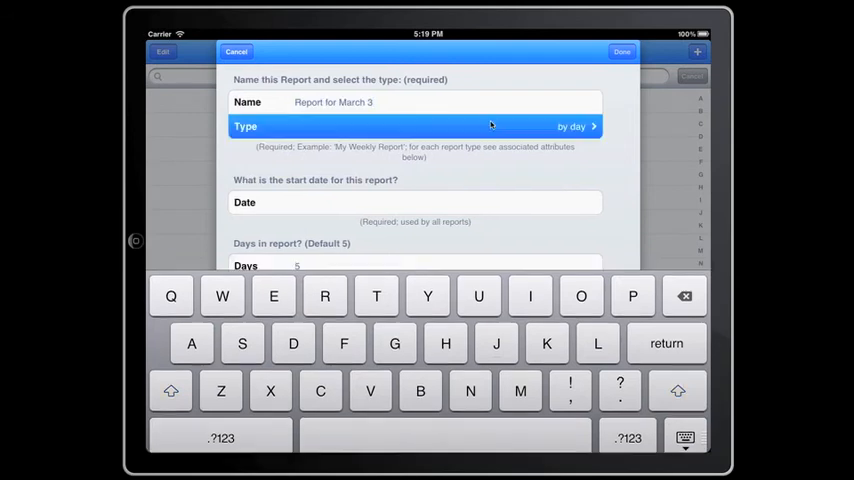
left_click(416, 126)
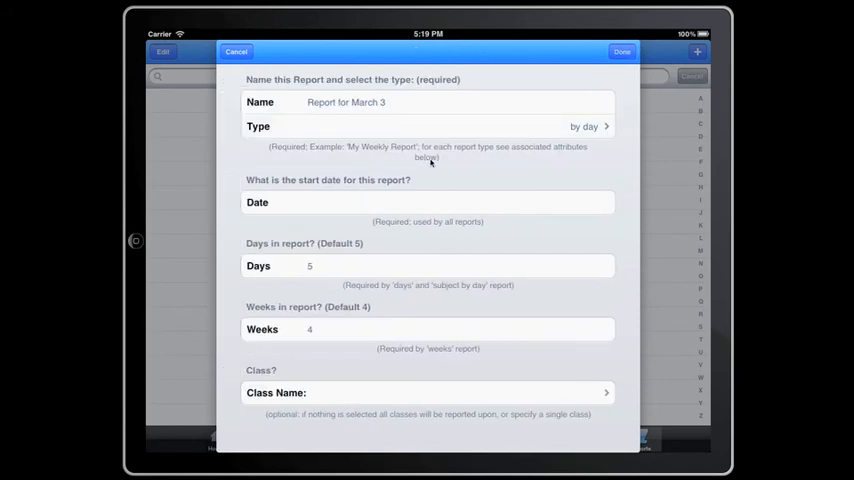
left_click(428, 202)
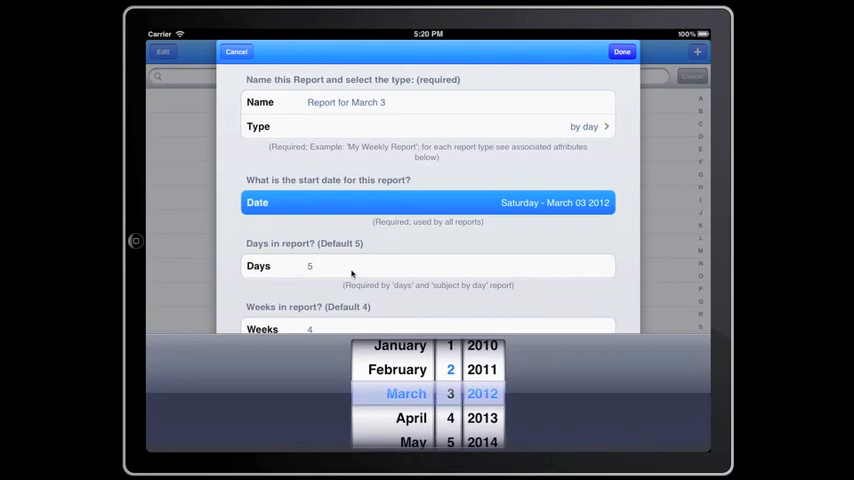
mouse_move(364, 270)
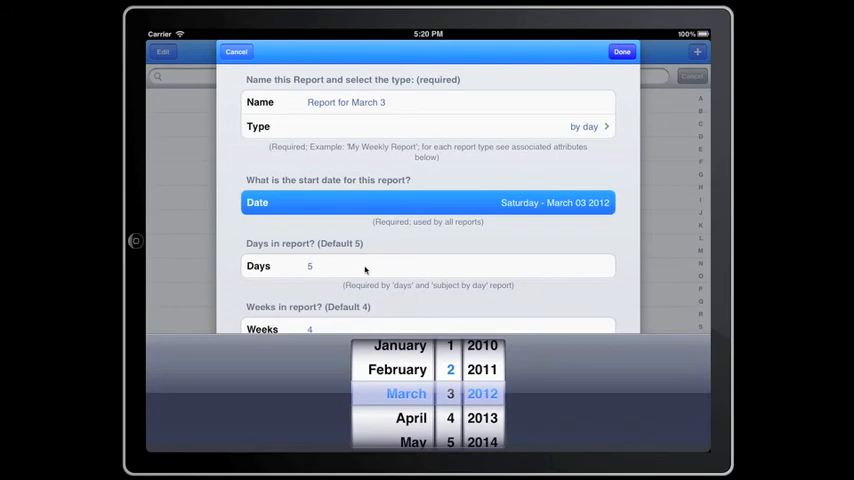
mouse_move(364, 270)
type("1")
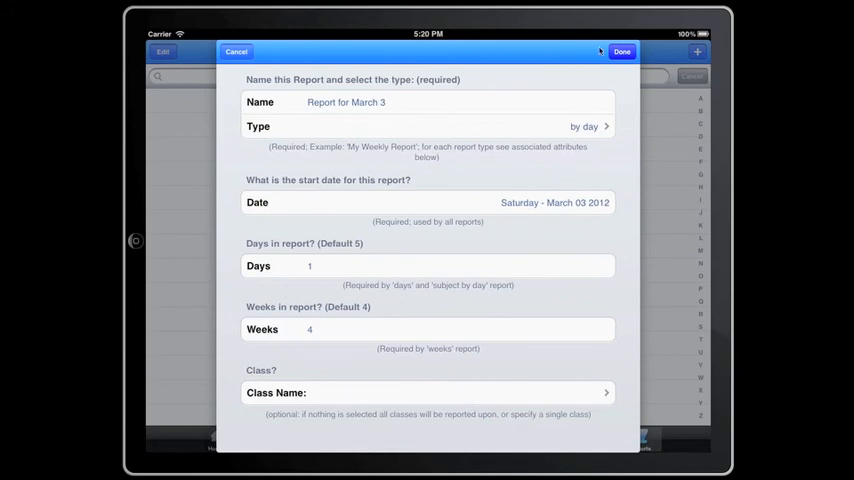
left_click(620, 52)
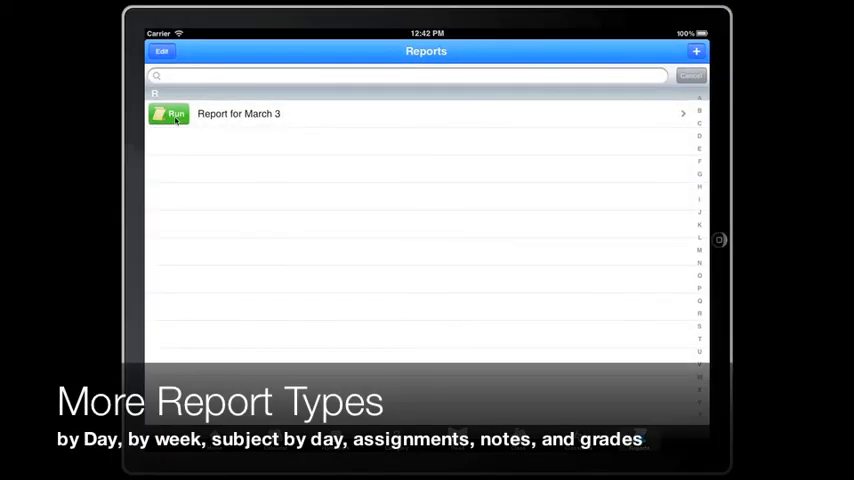
Generate Report for March 3 as an Assignment report.
left_click(238, 112)
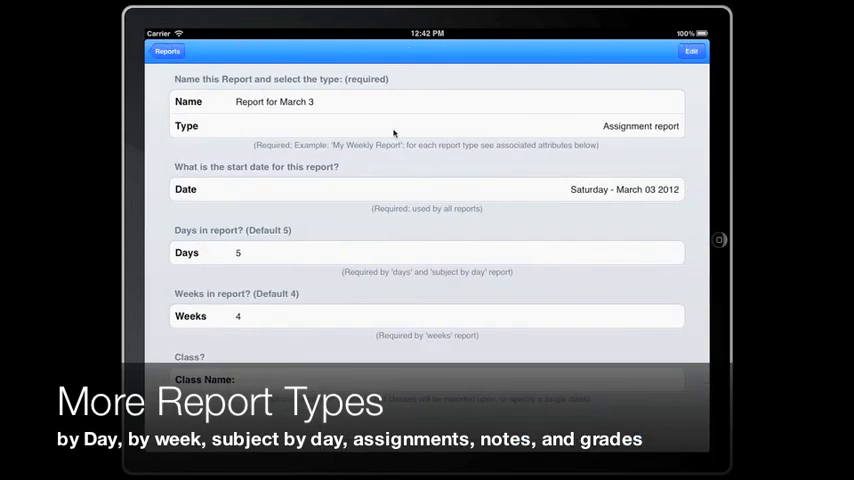
left_click(690, 52)
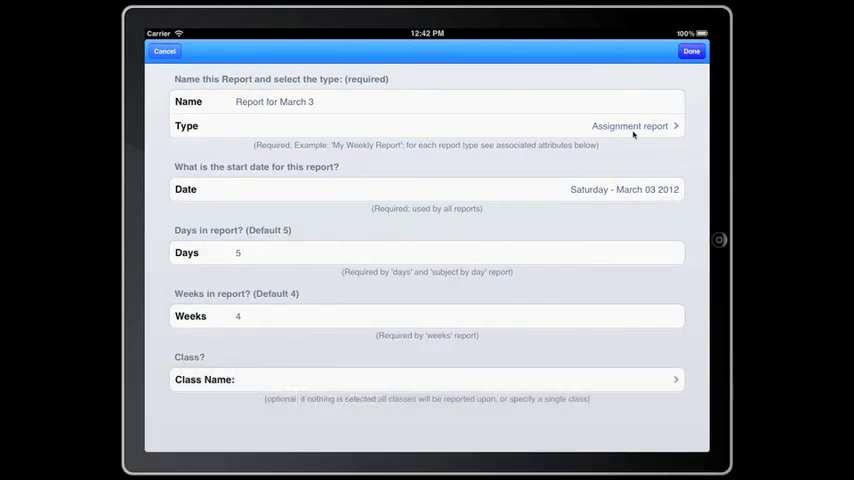
left_click(630, 126)
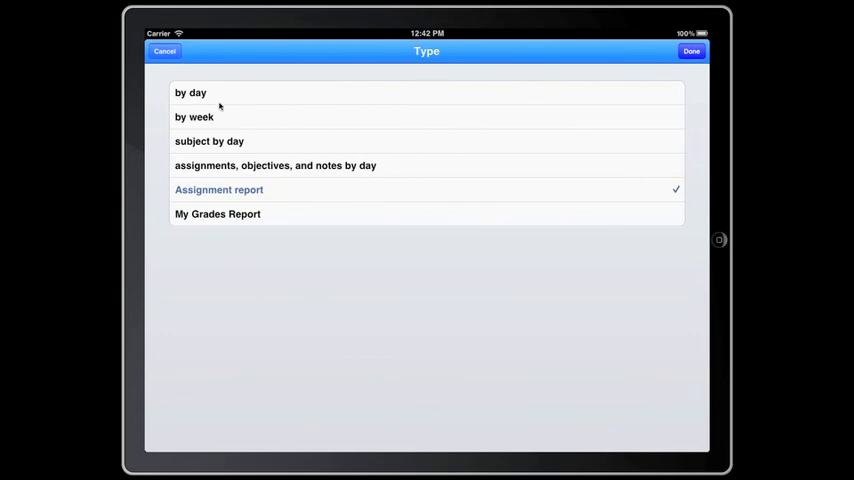
mouse_move(252, 148)
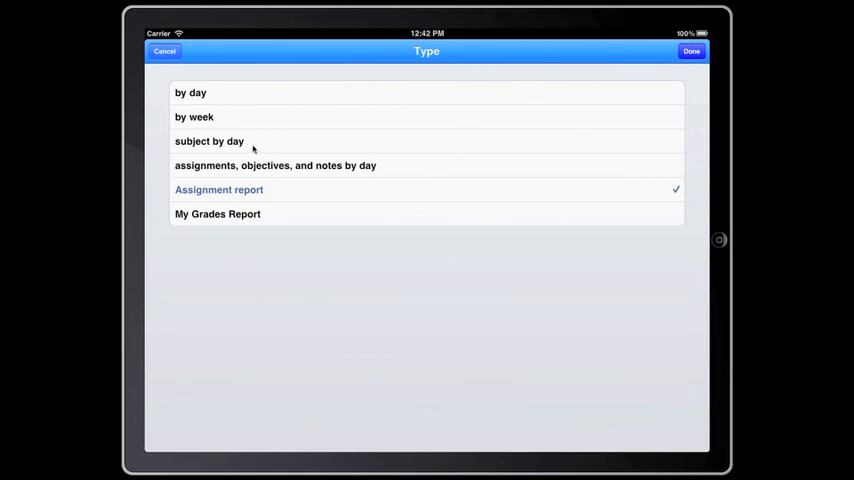
mouse_move(308, 172)
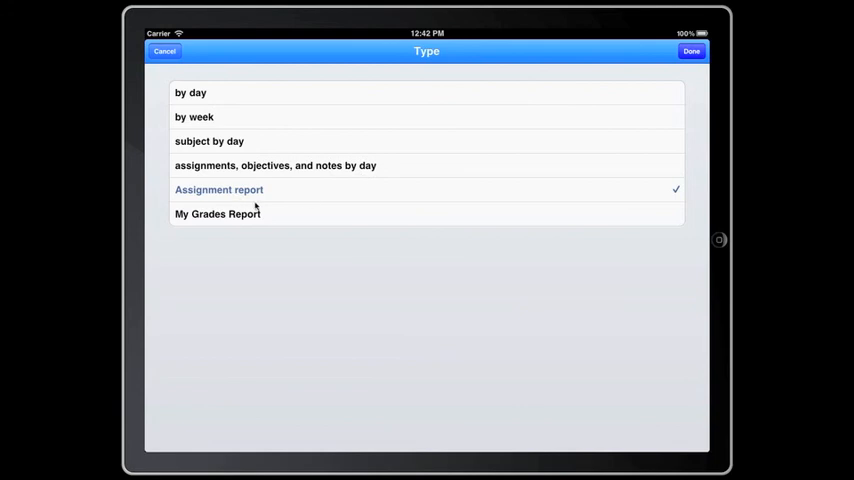
mouse_move(364, 132)
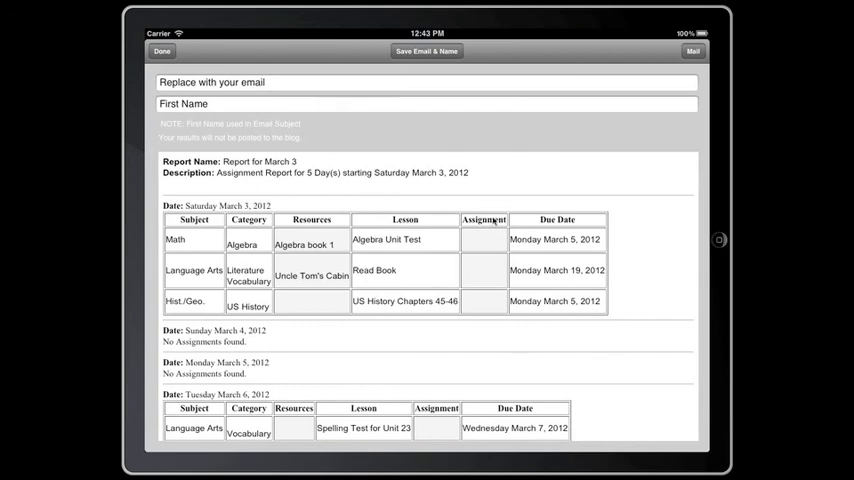
mouse_move(496, 360)
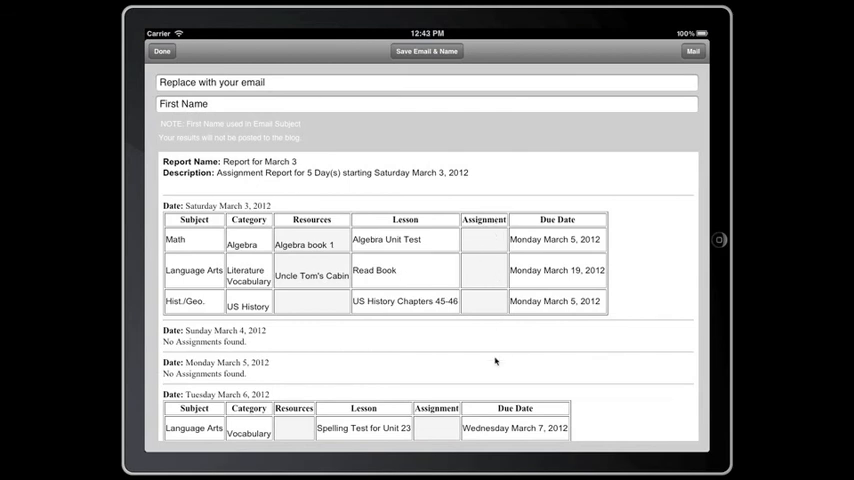
Scroll through the generated Assignment report and return to the home screen.
scroll("down", 3)
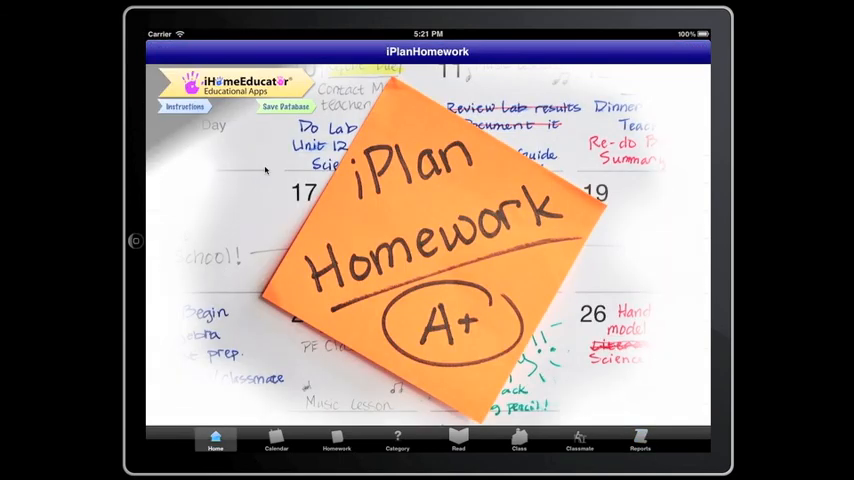
Save the whole homework database, confirmed by Database Saved.
left_click(286, 108)
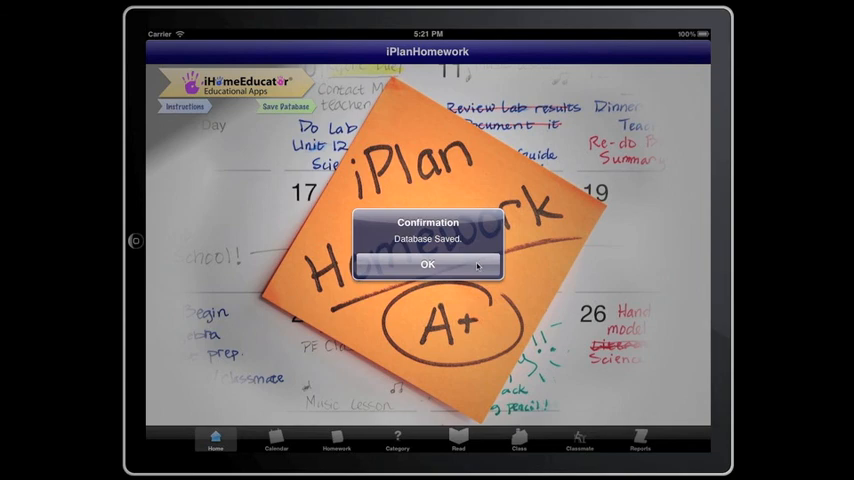
mouse_move(476, 264)
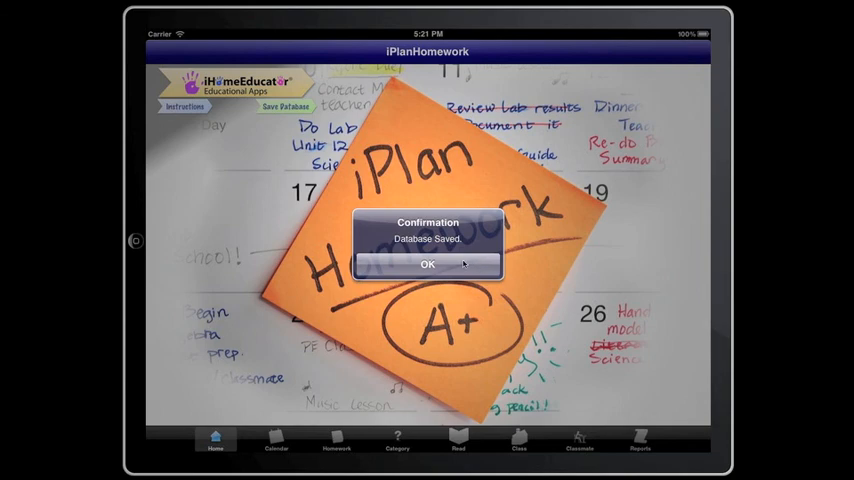